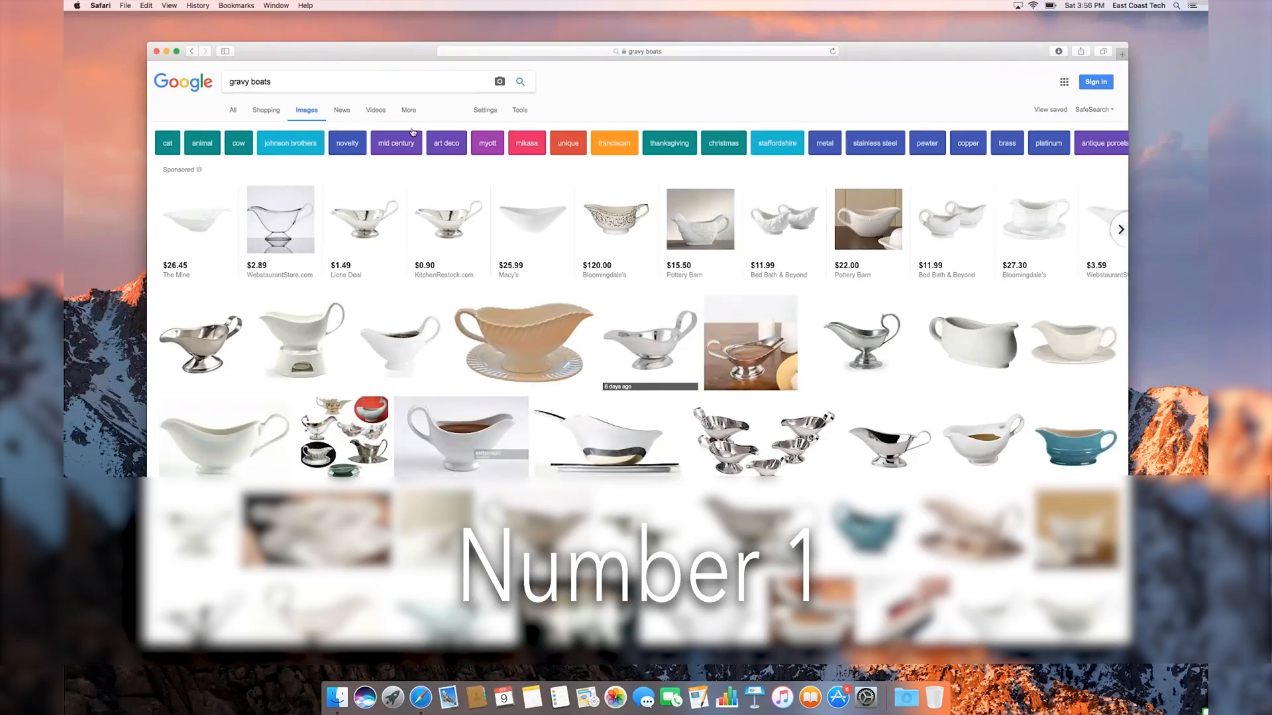
Step: Scroll through the gravy boat image results, then bring up System Preferences
scroll(down, 3)
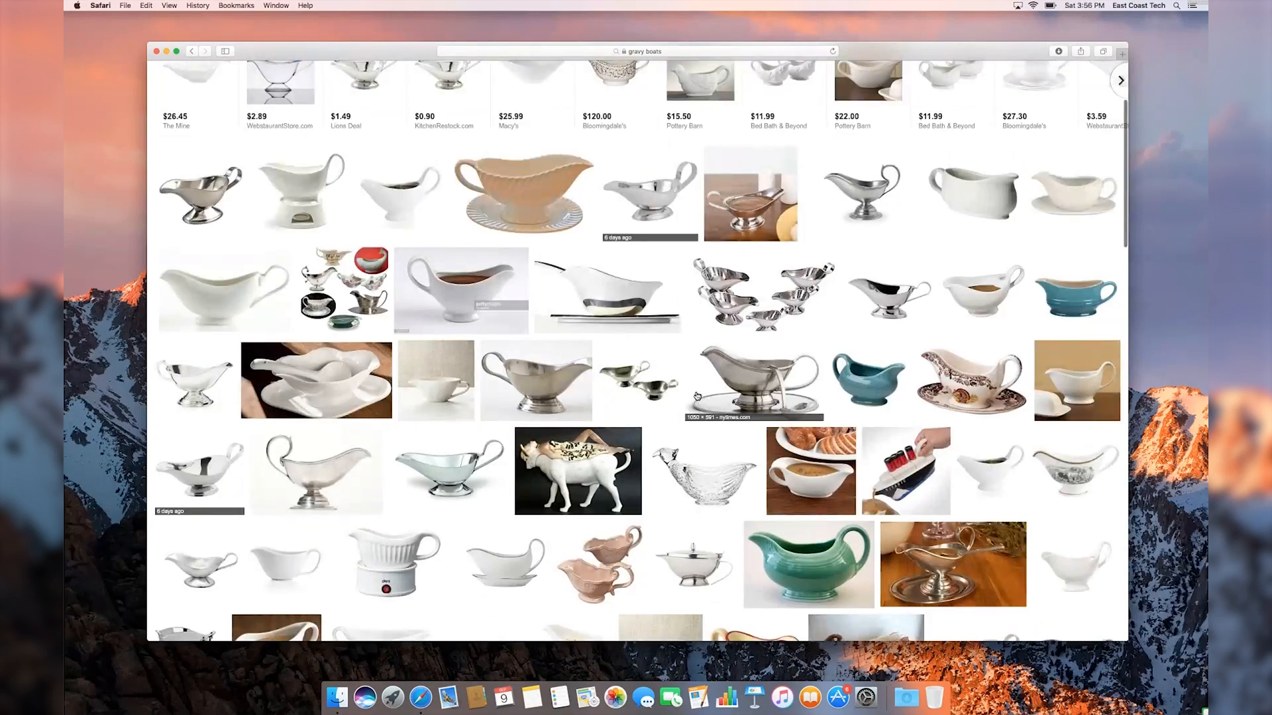
scroll(down, 3)
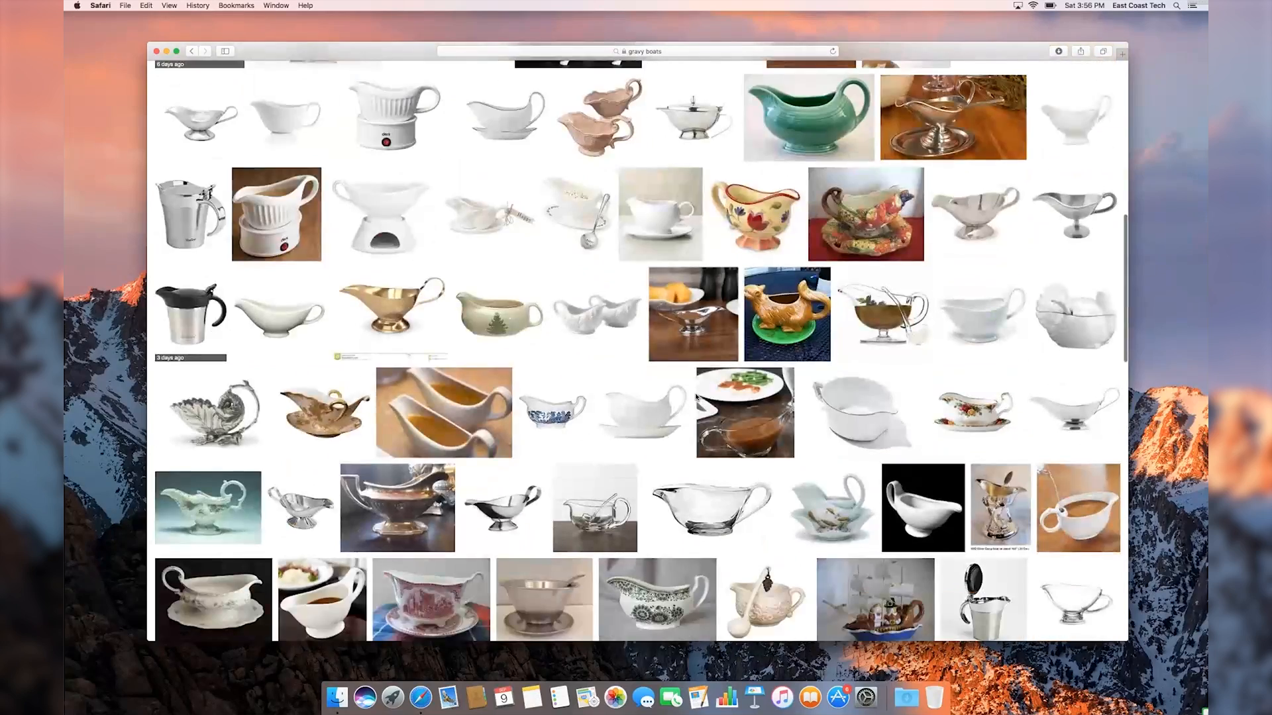
scroll(down, 3)
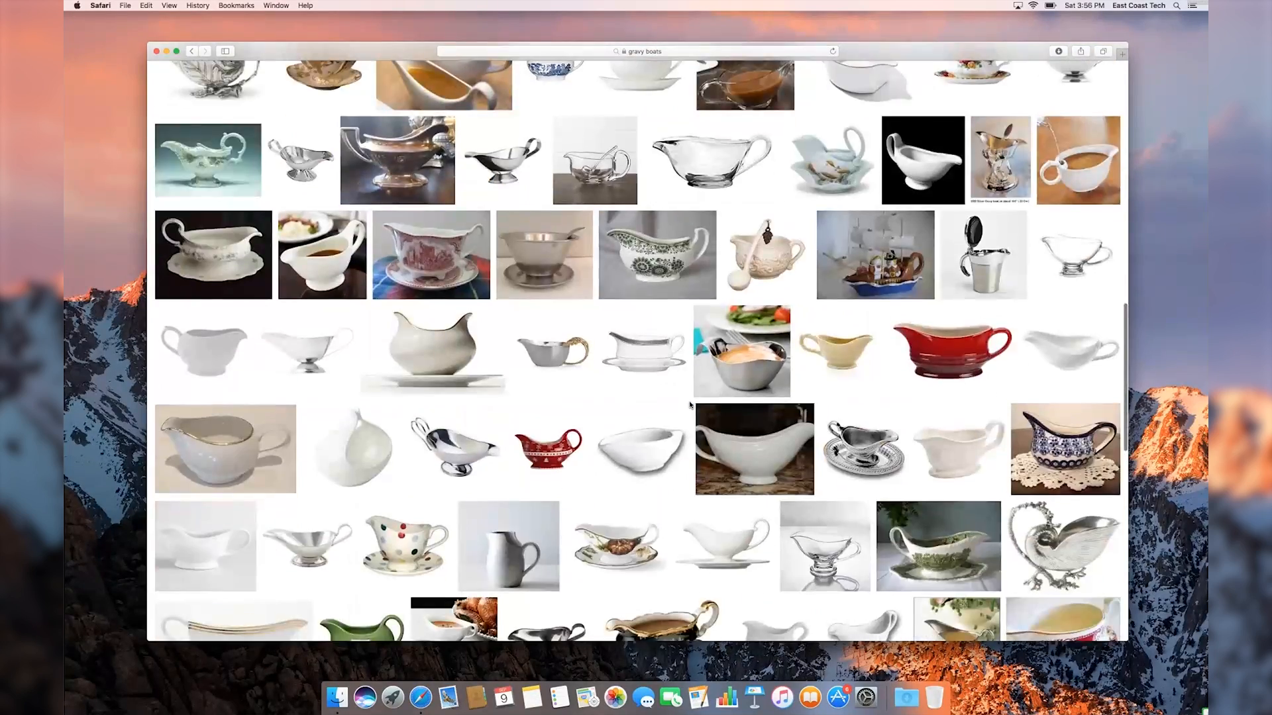
scroll(down, 3)
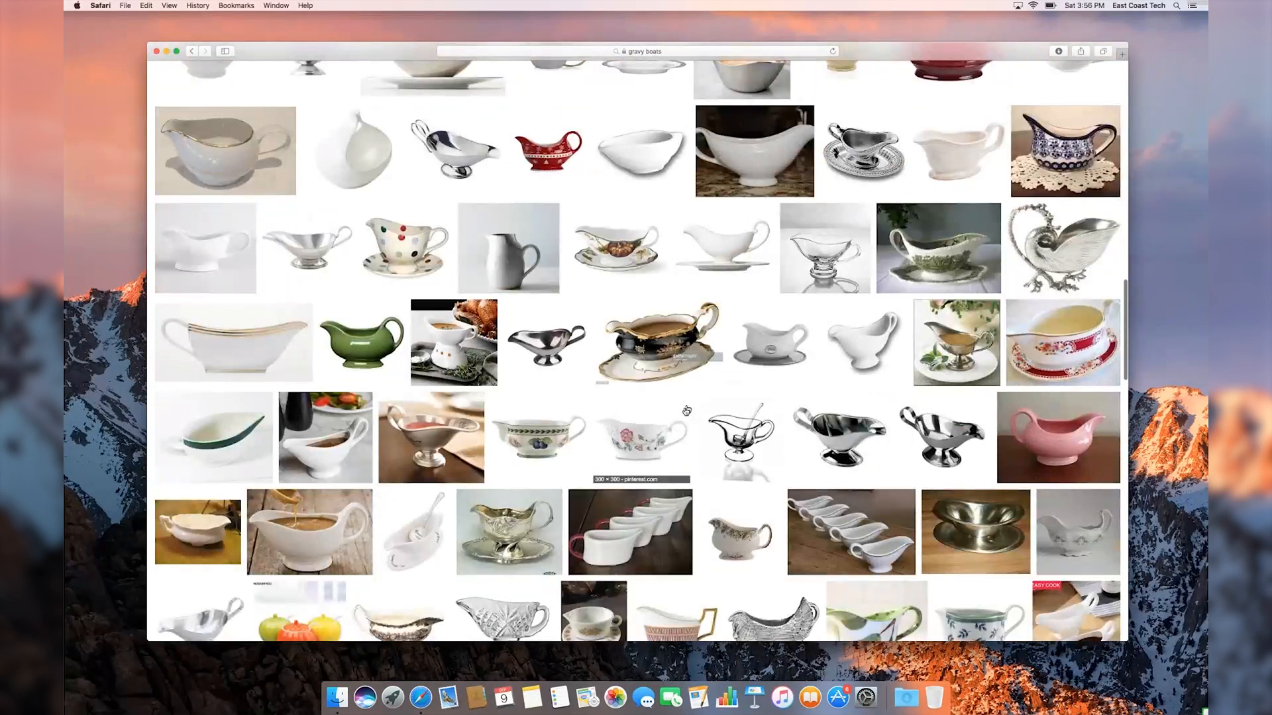
scroll(down, 3)
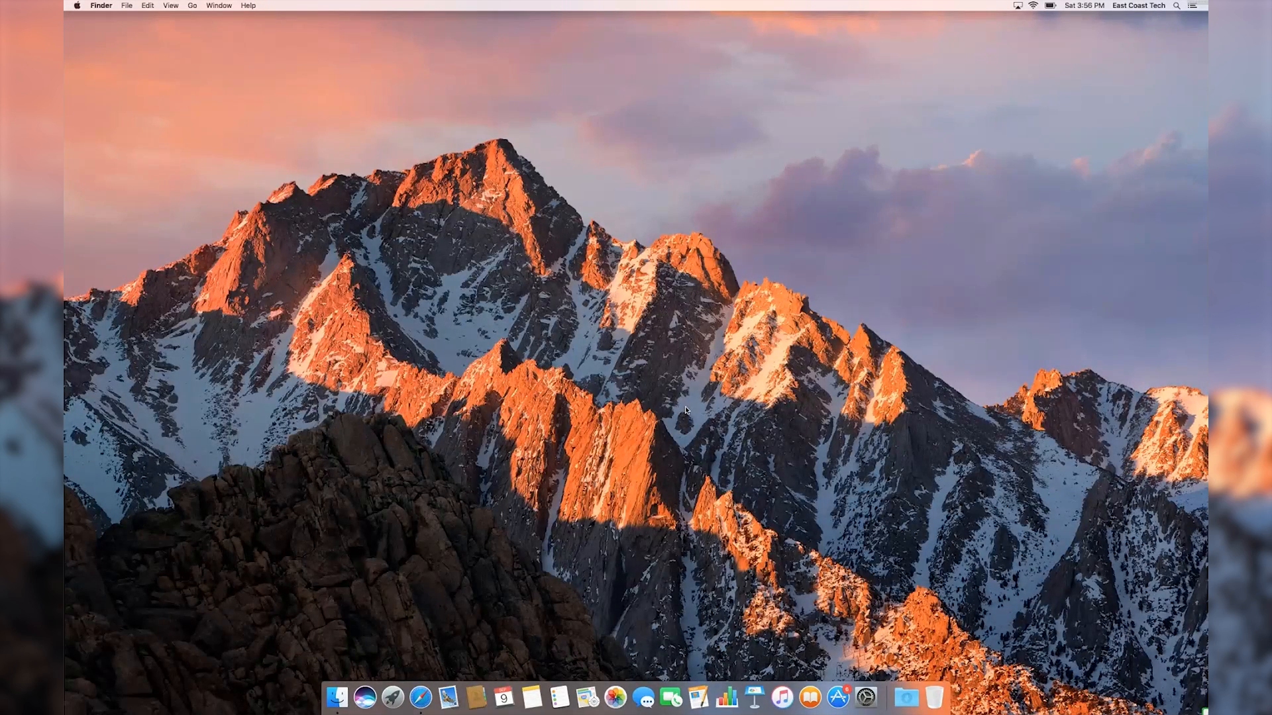
mouse_move(64, 398)
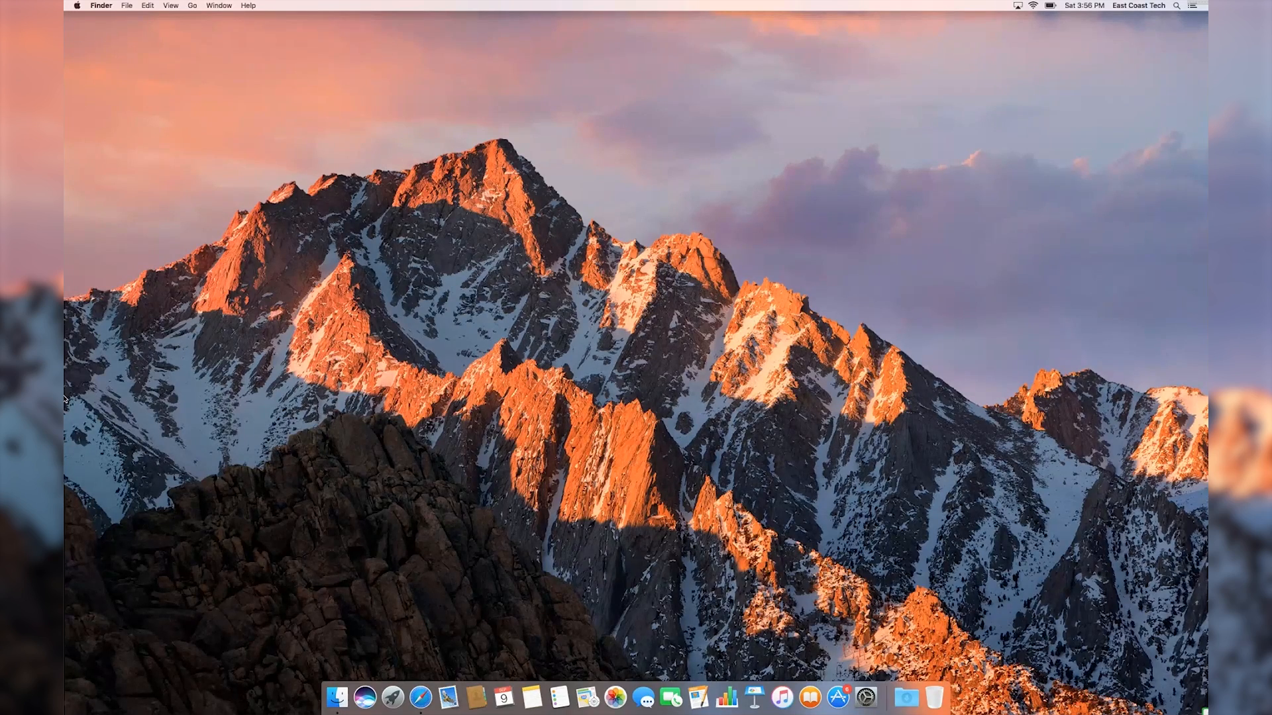
click(866, 697)
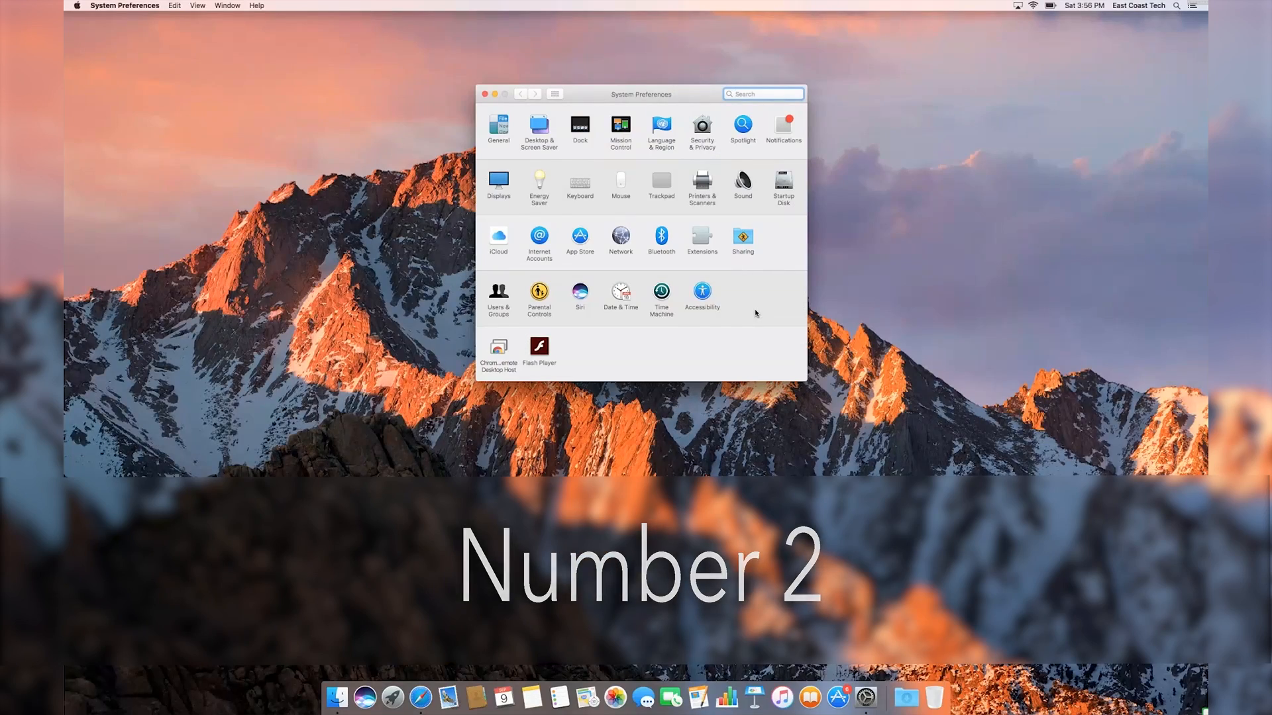
Step: Go from Language & Region to the Keyboard pane's Input Sources
click(660, 130)
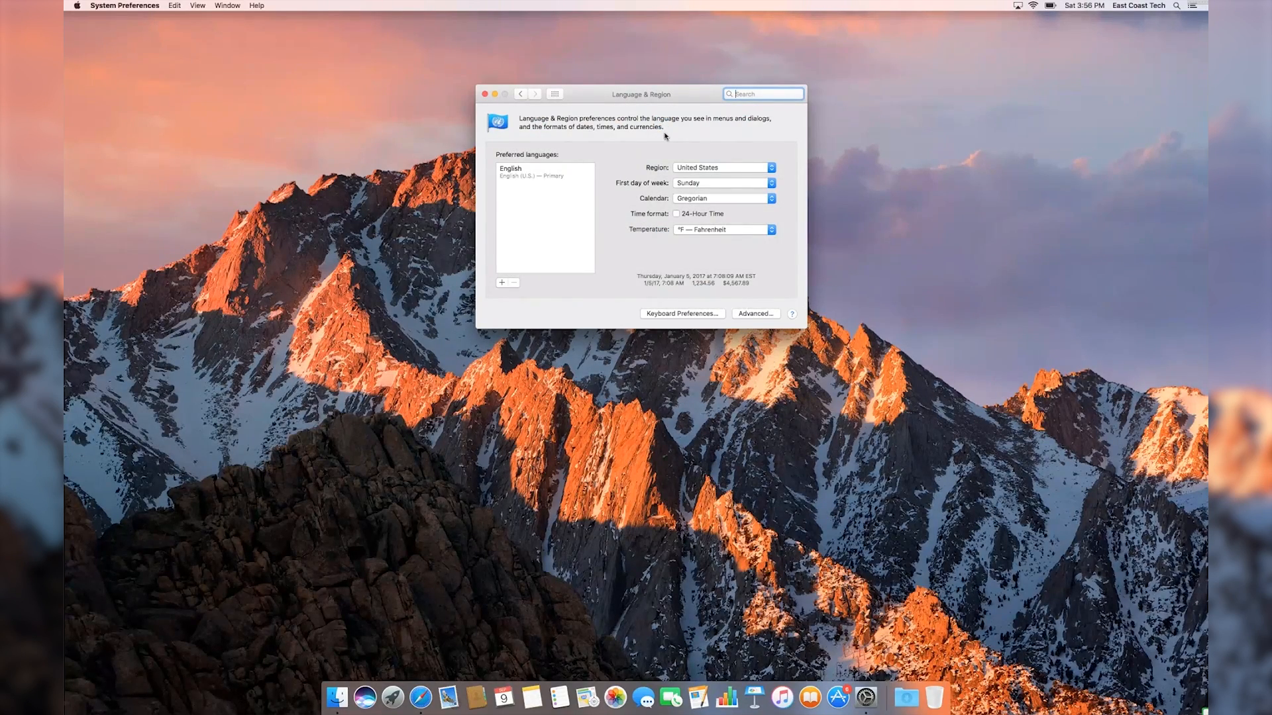
mouse_move(680, 217)
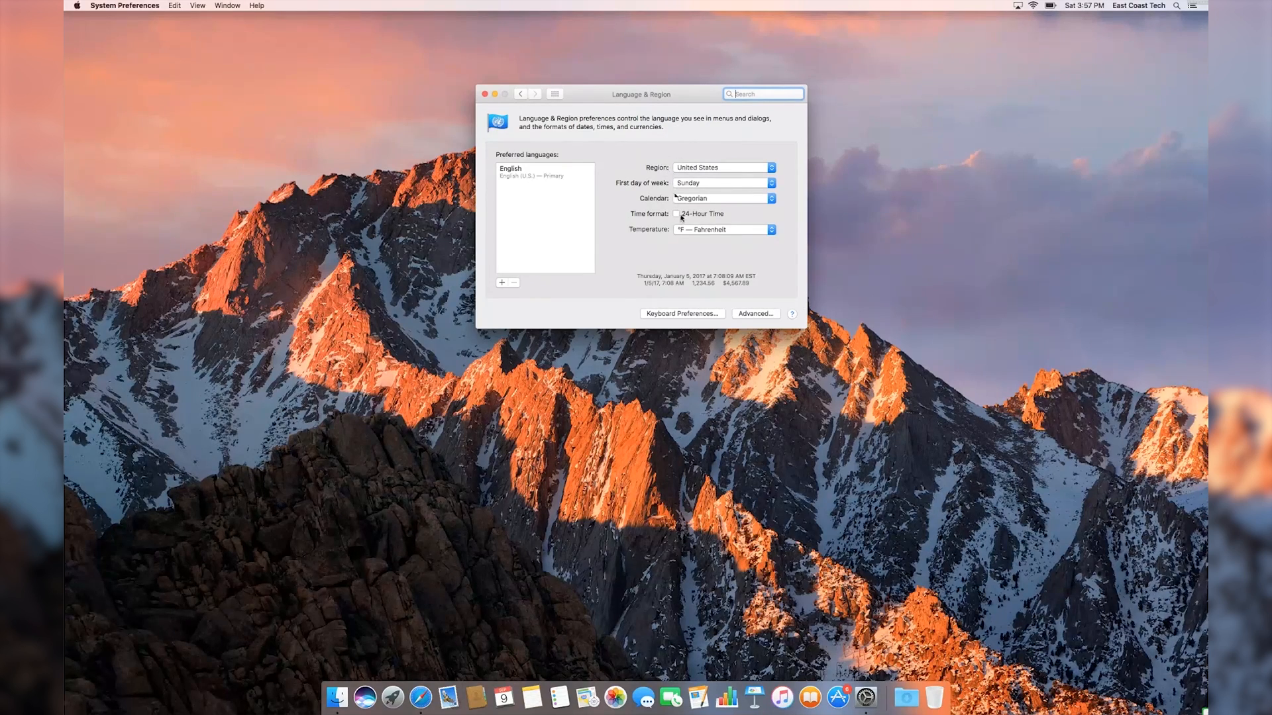
click(682, 314)
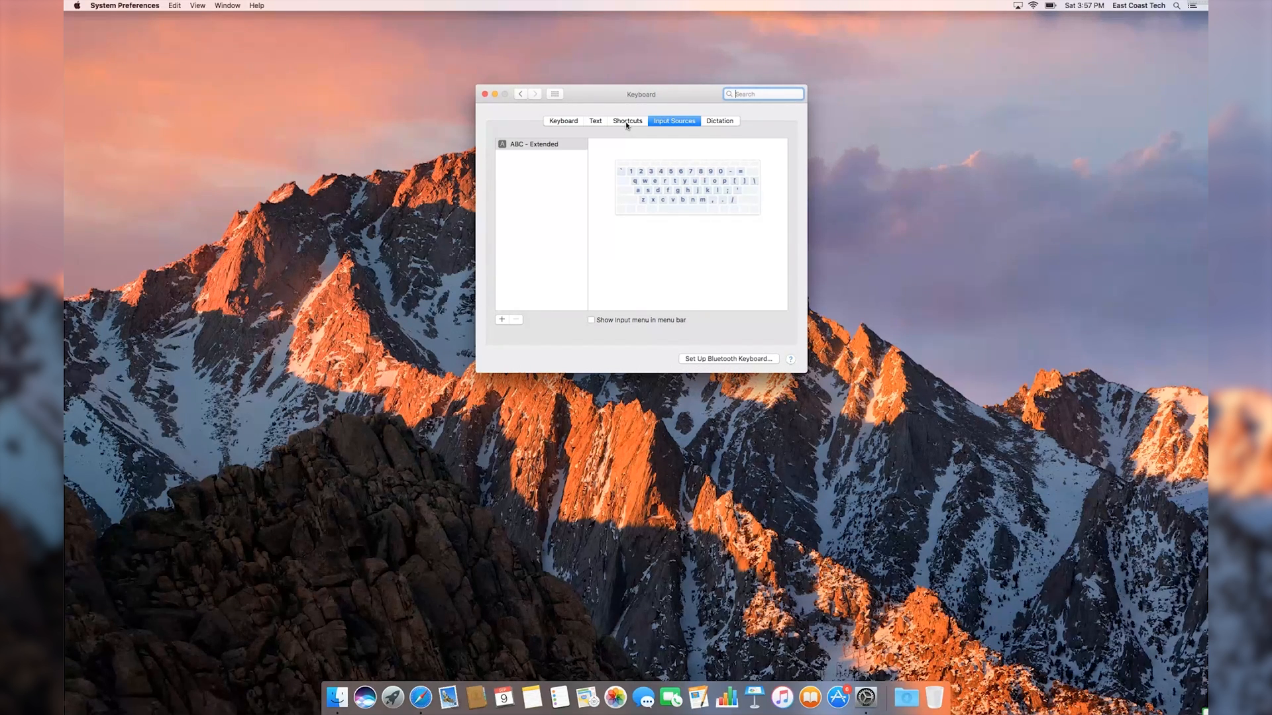
Step: Add text replacement 'ikr' for 'I Know Right?' and begin a new 'fml' entry
click(595, 120)
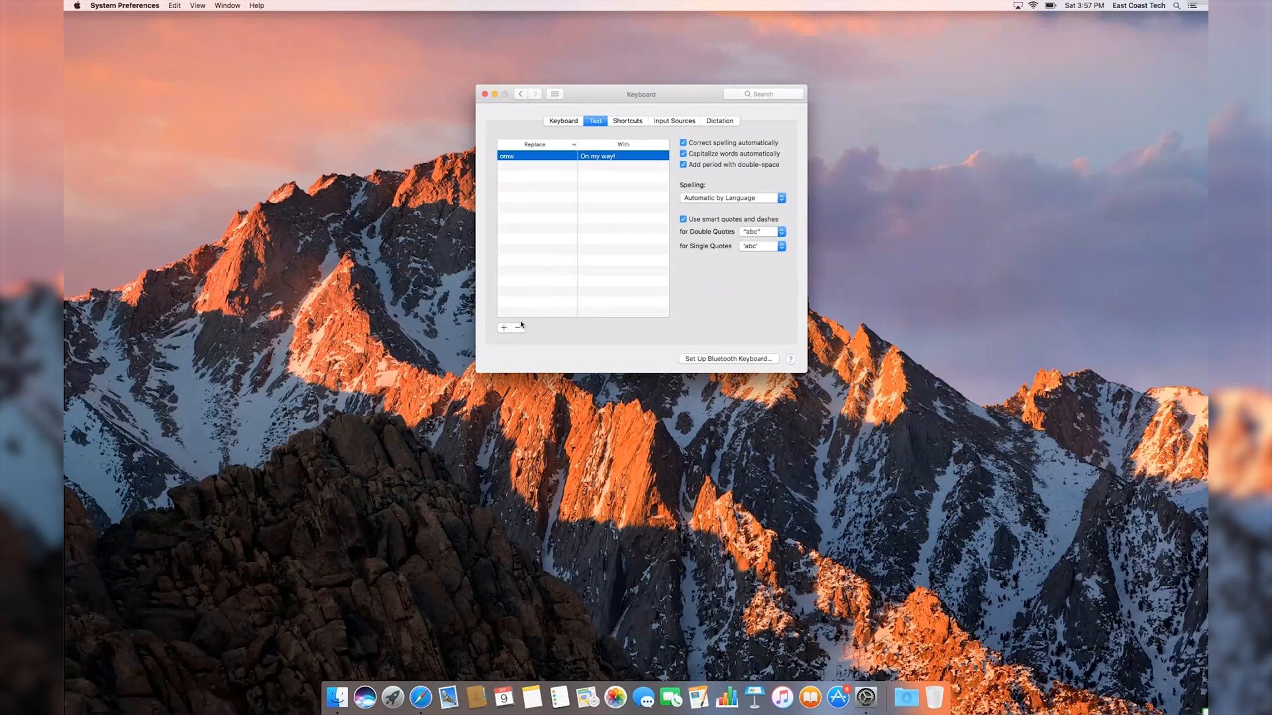
click(504, 328)
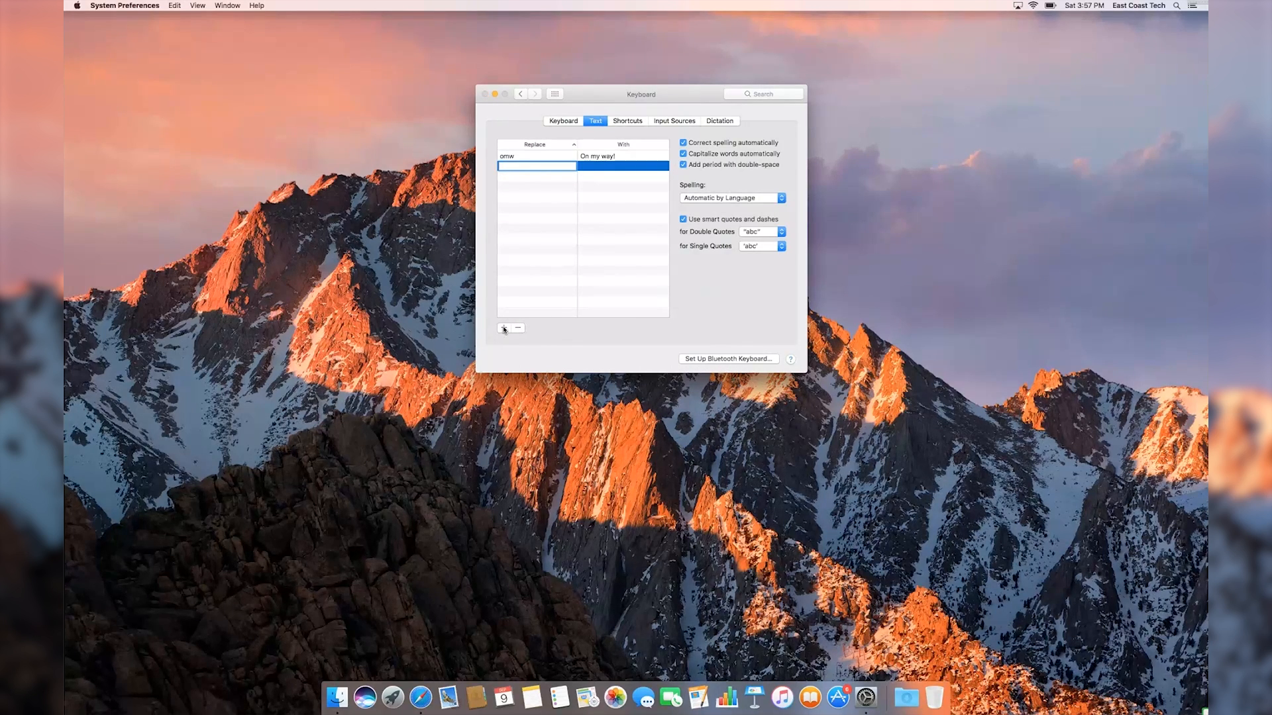
text(lkr)
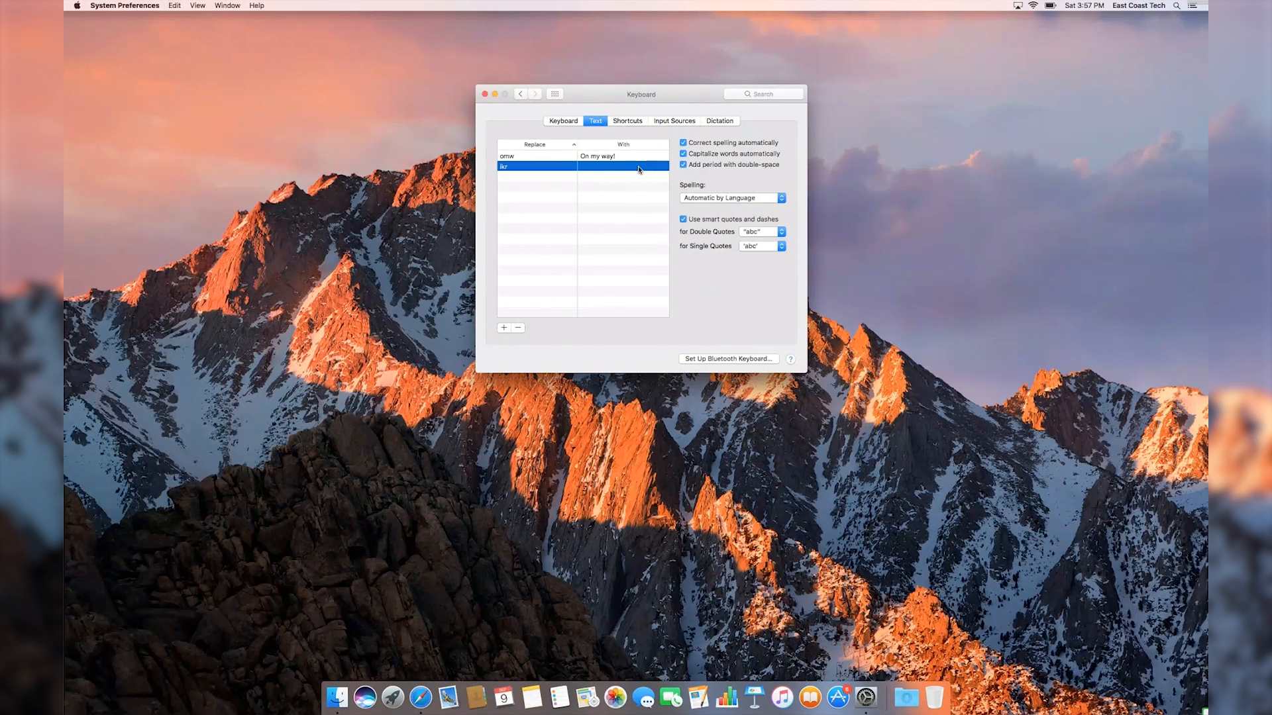
text(I Know Right)
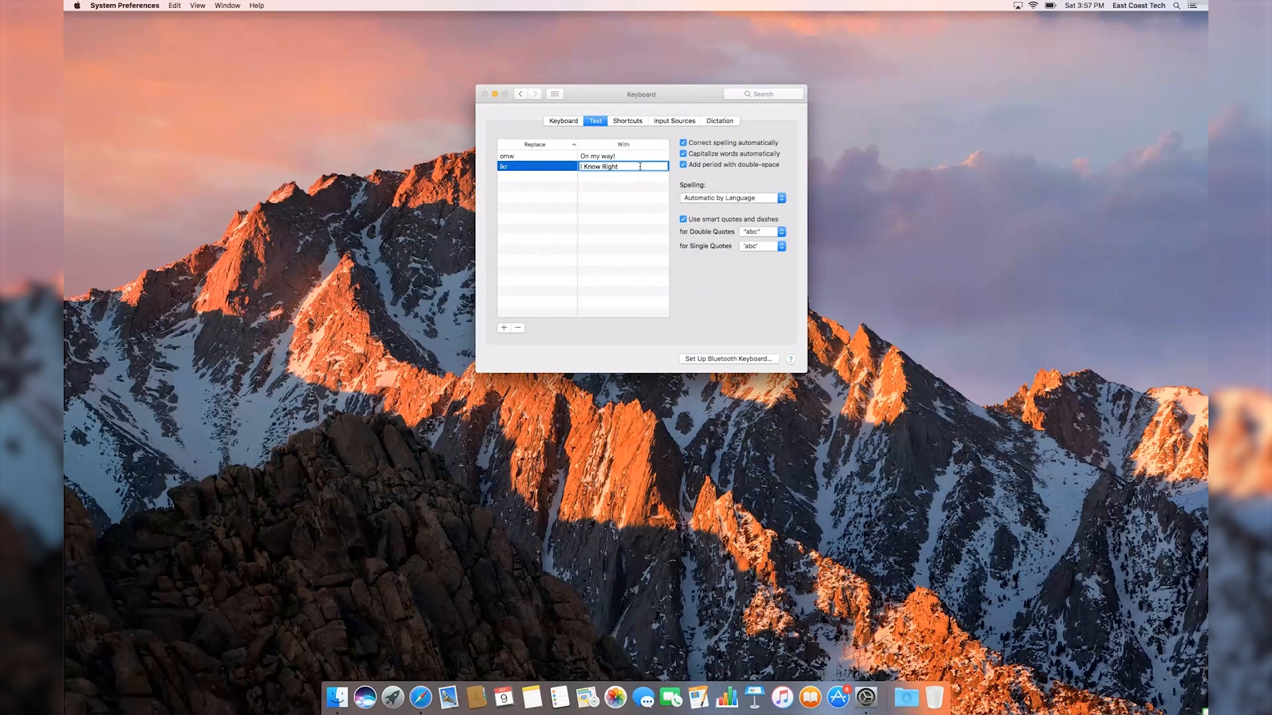
text(?)
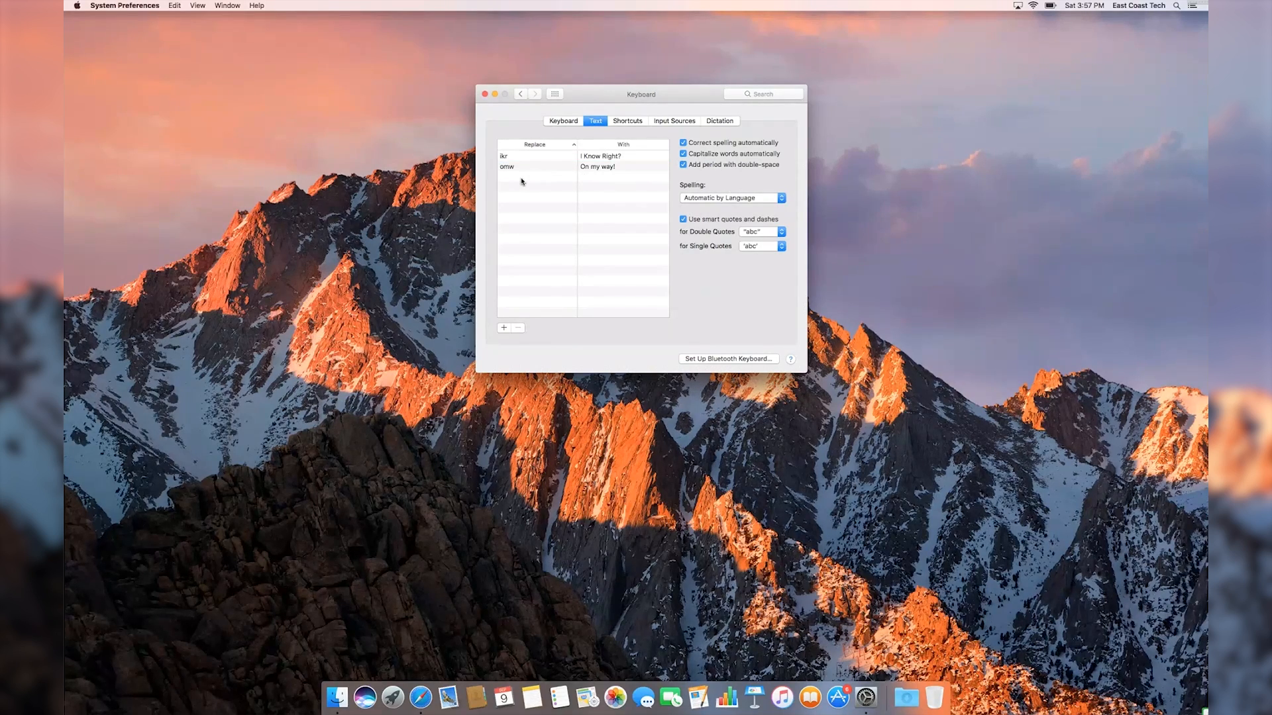
text(fml)
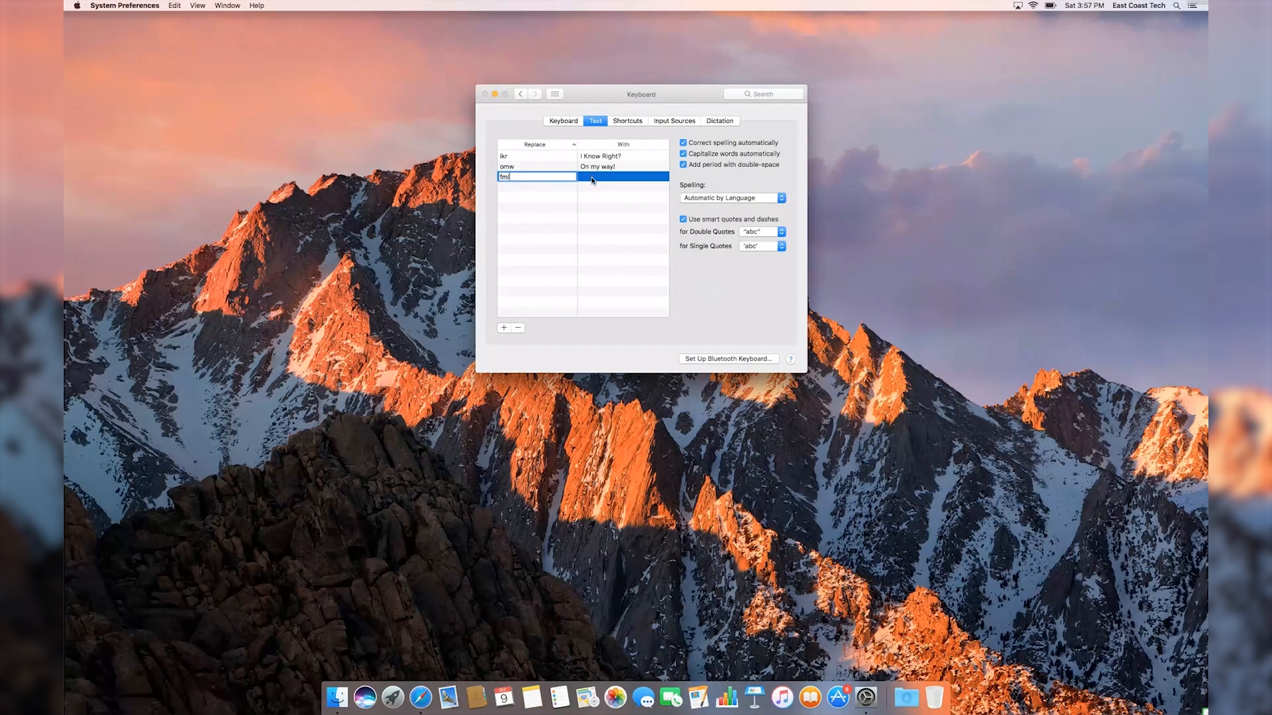
click(420, 697)
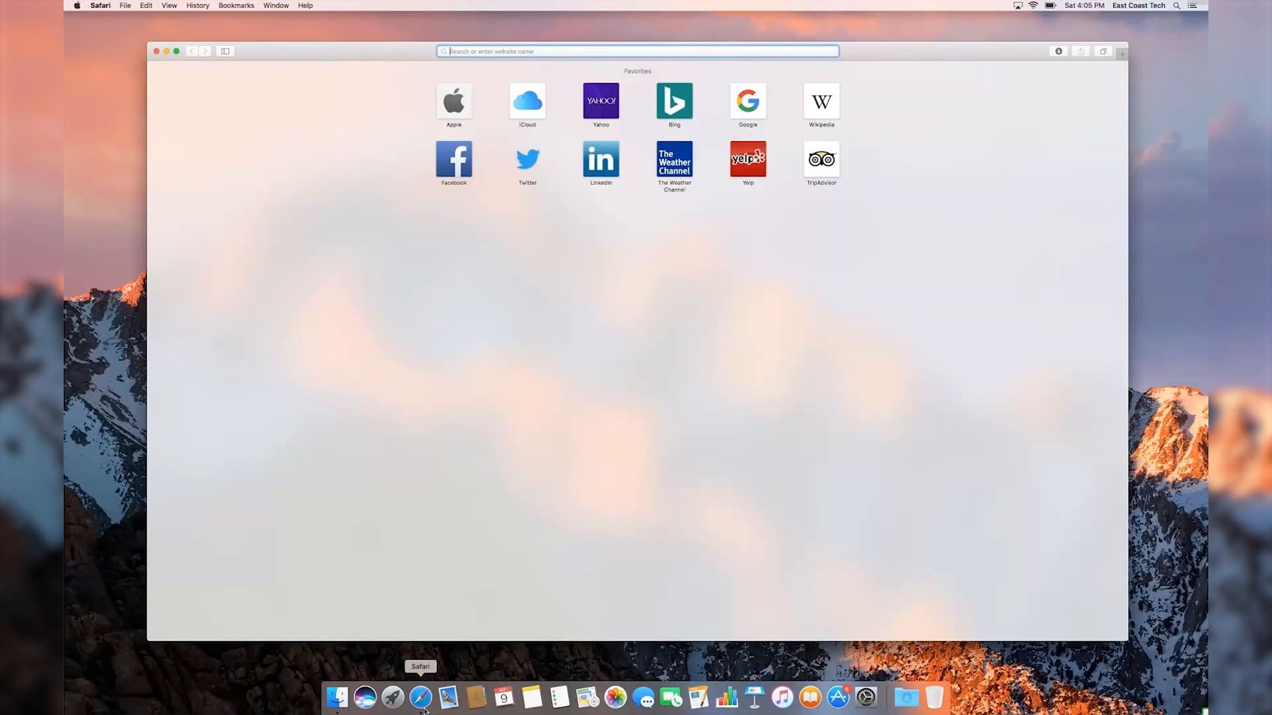
Step: Search Google for 'scary' and scroll through the image results
text(scary)
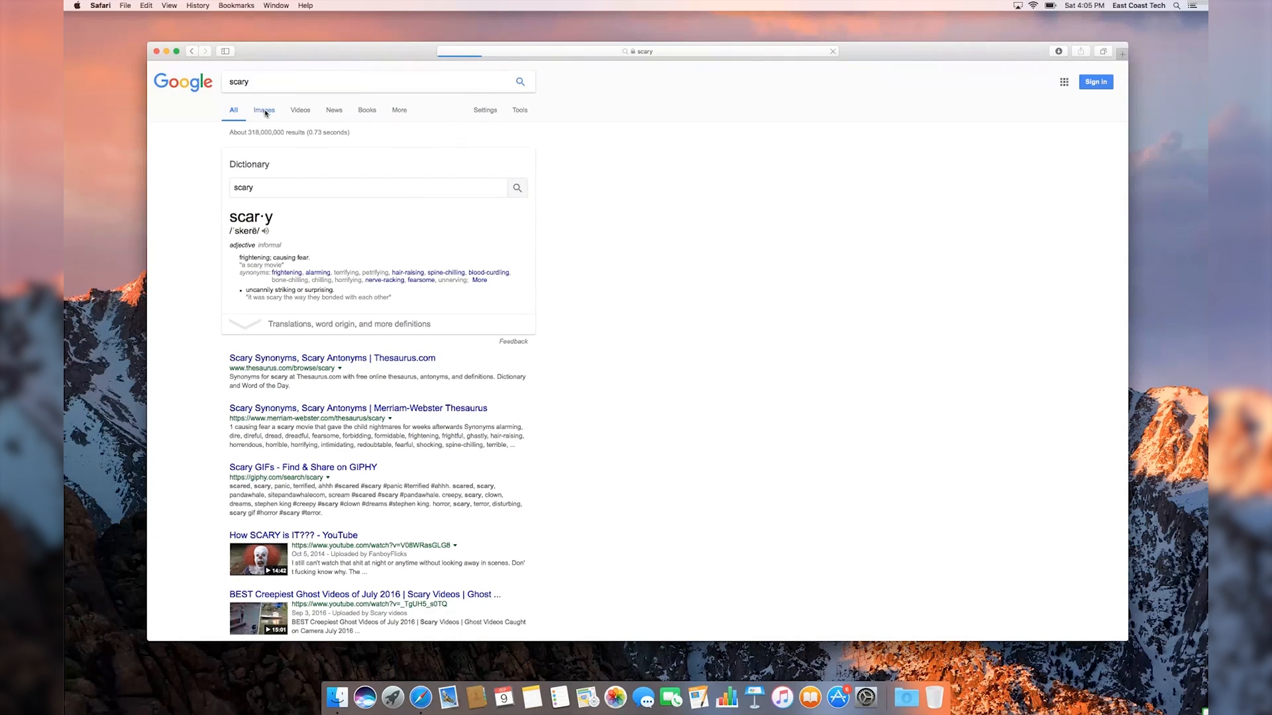
click(264, 110)
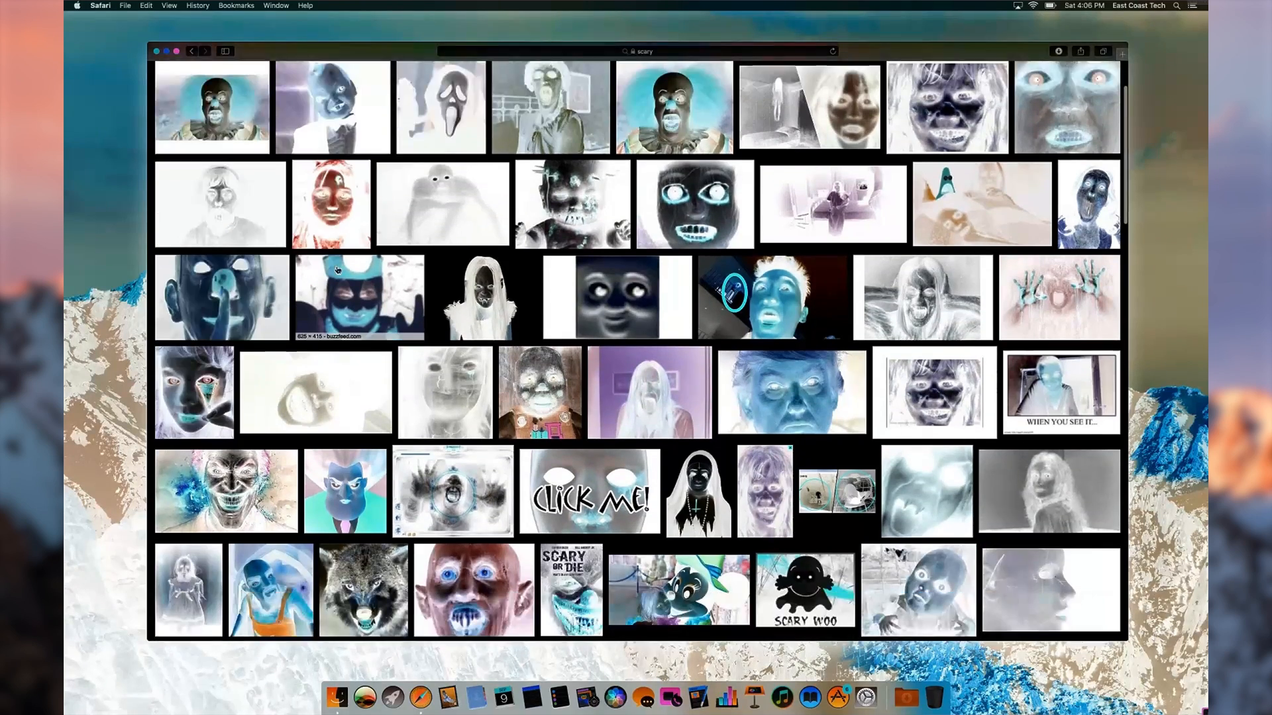
scroll(down, 3)
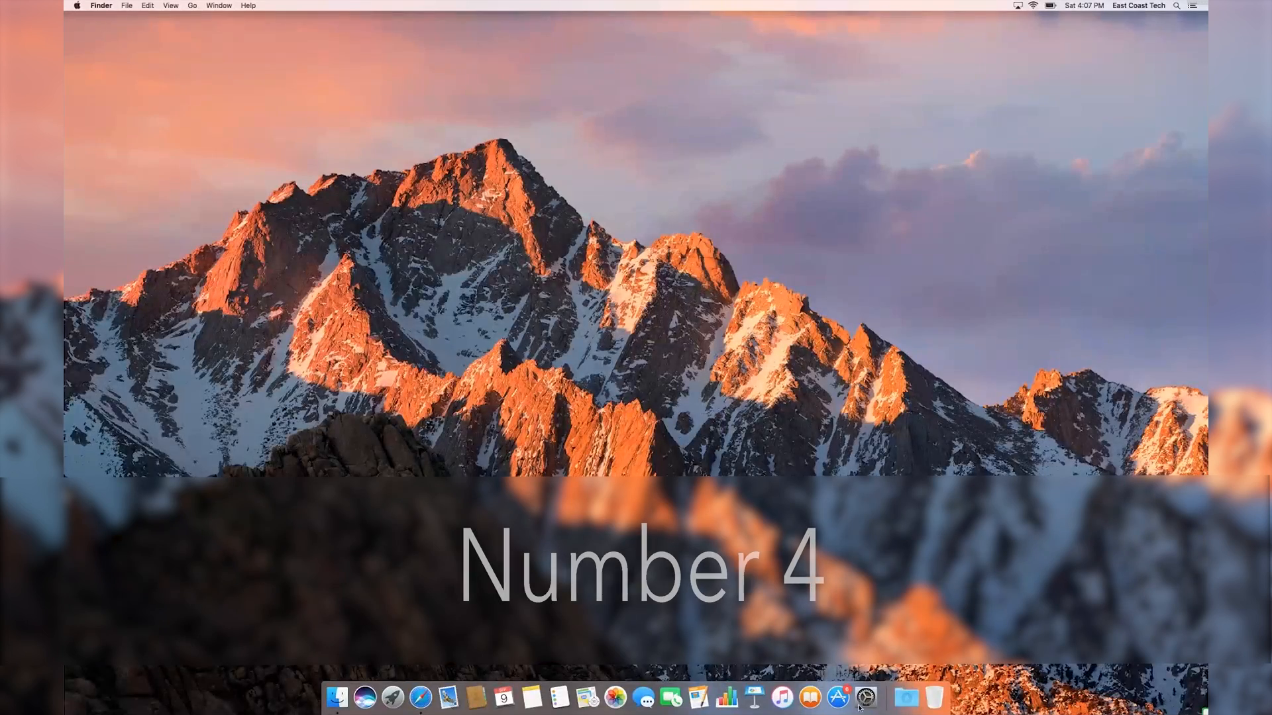
Step: Unlock Users & Groups, select the admin user's login items, and pick an app from Applications
click(865, 696)
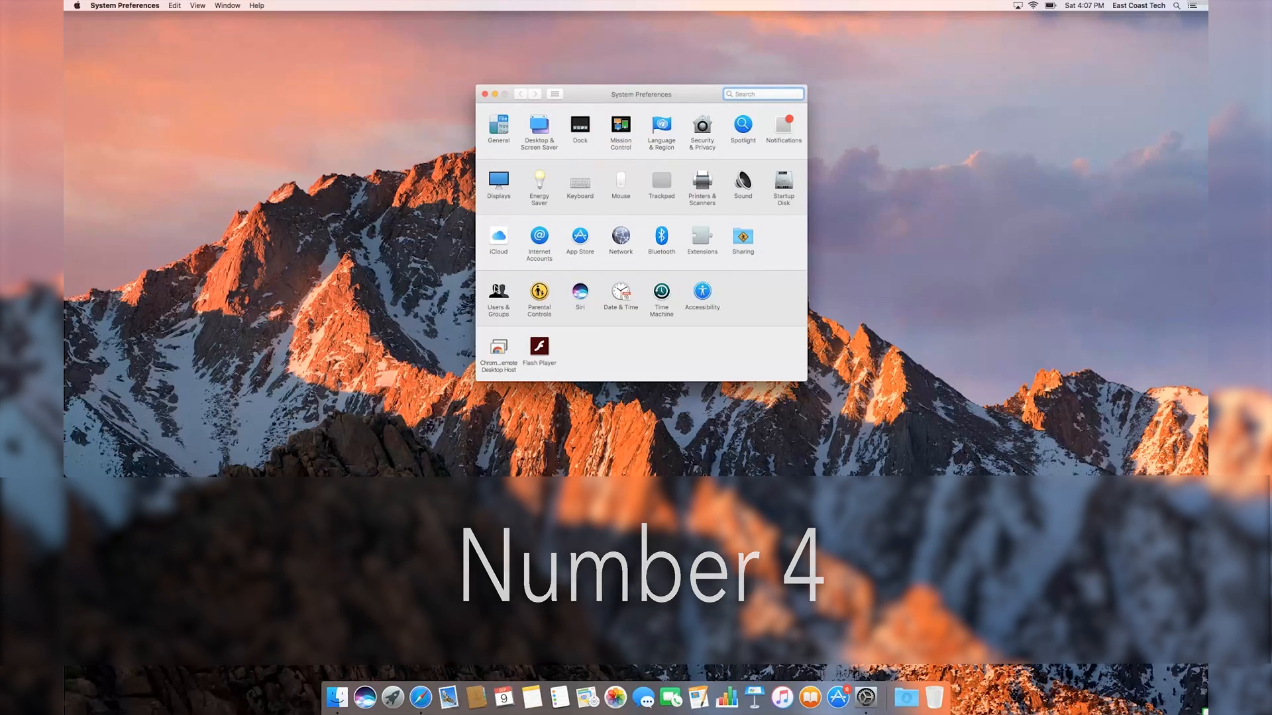
click(498, 294)
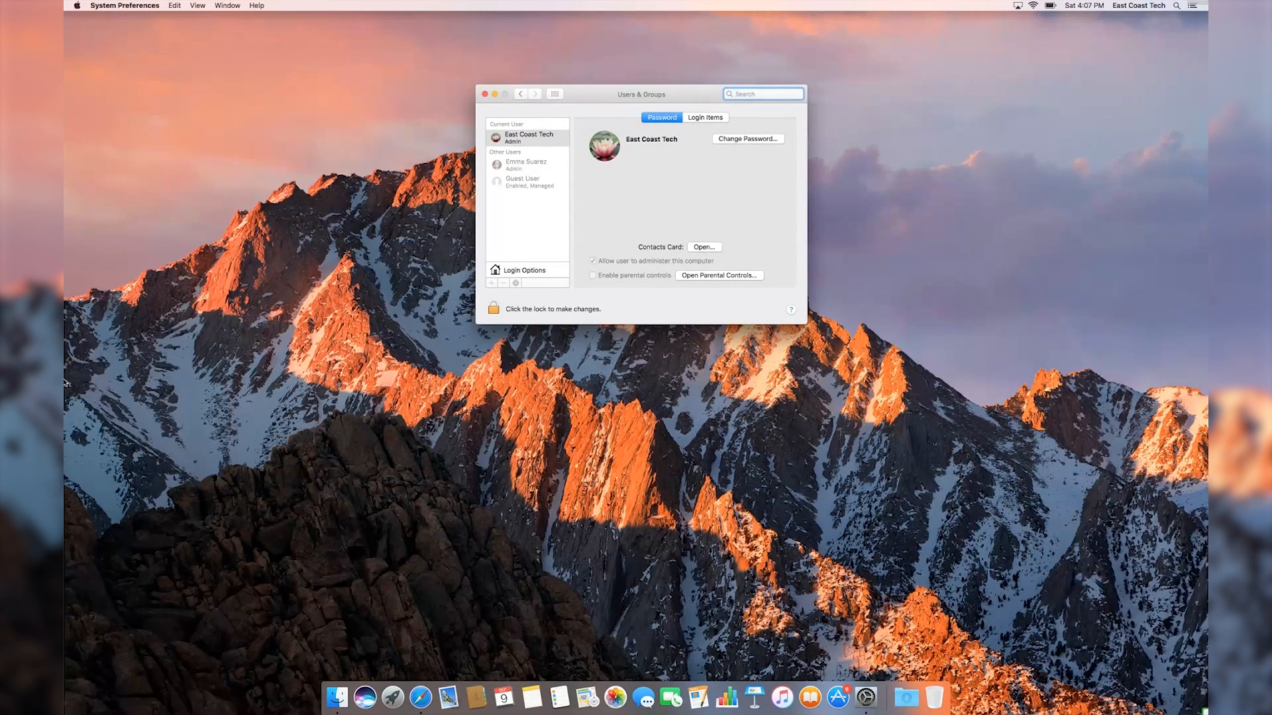
click(526, 270)
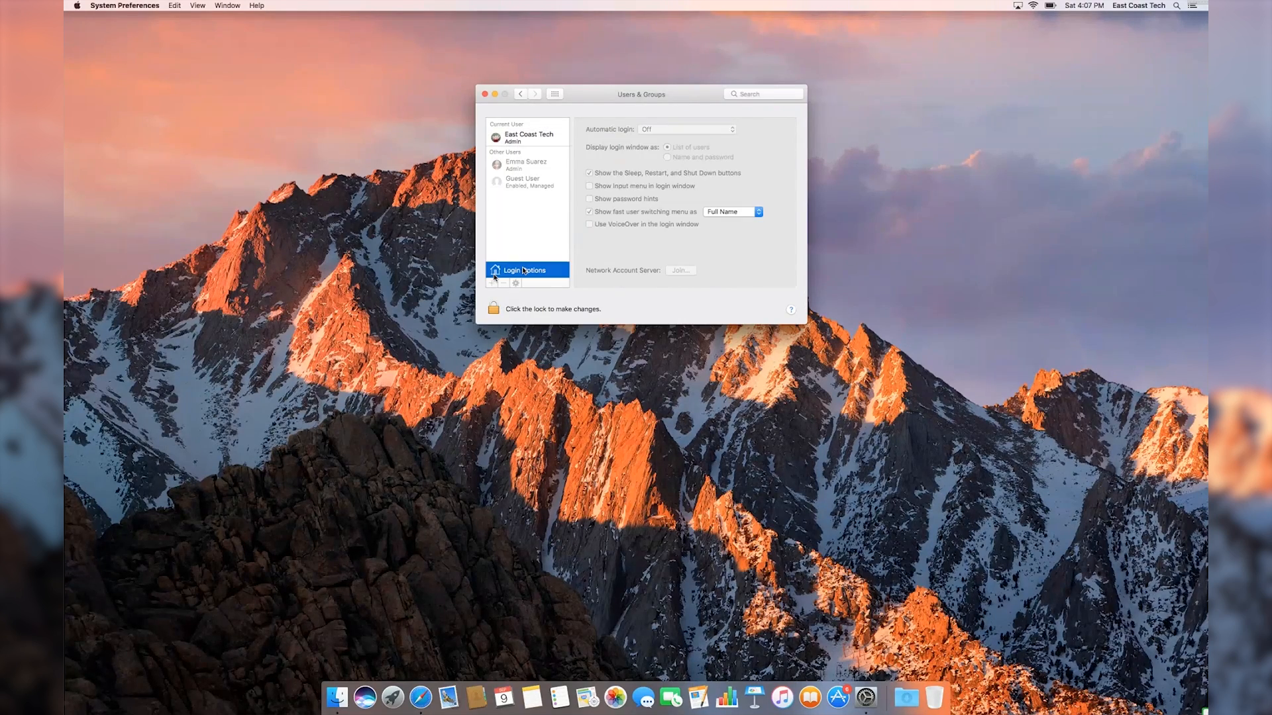
click(493, 309)
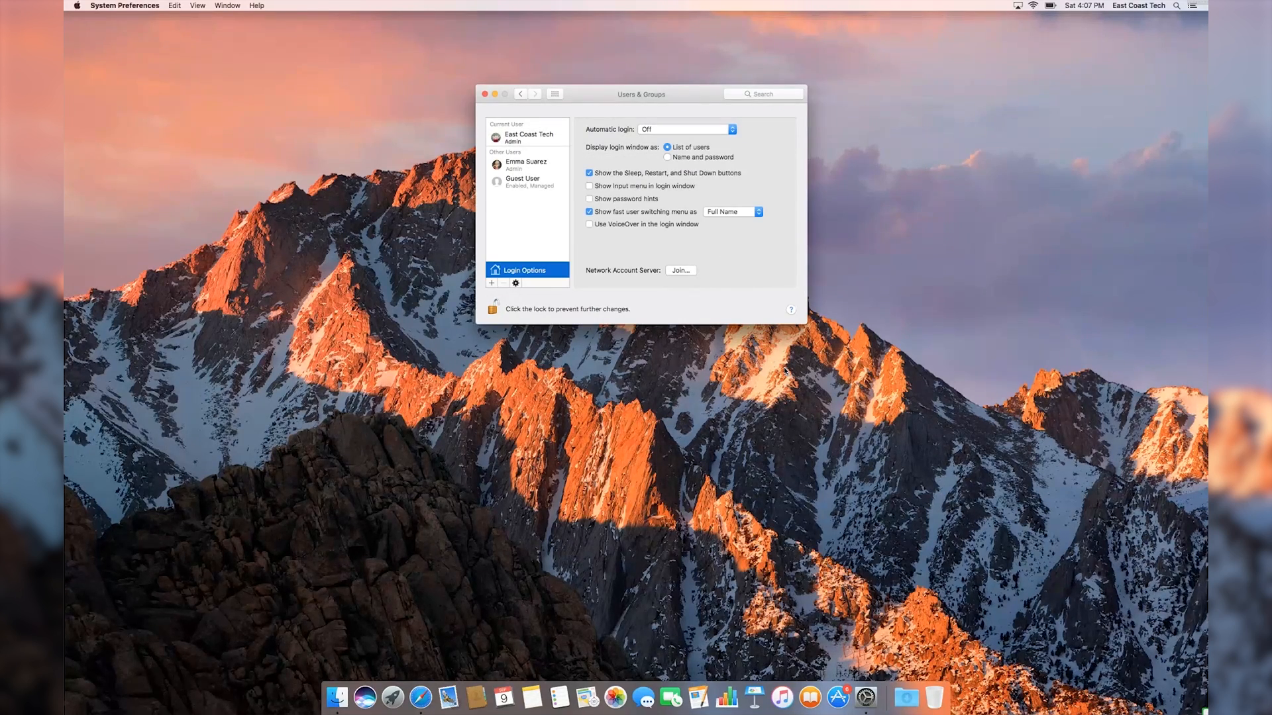
mouse_move(532, 130)
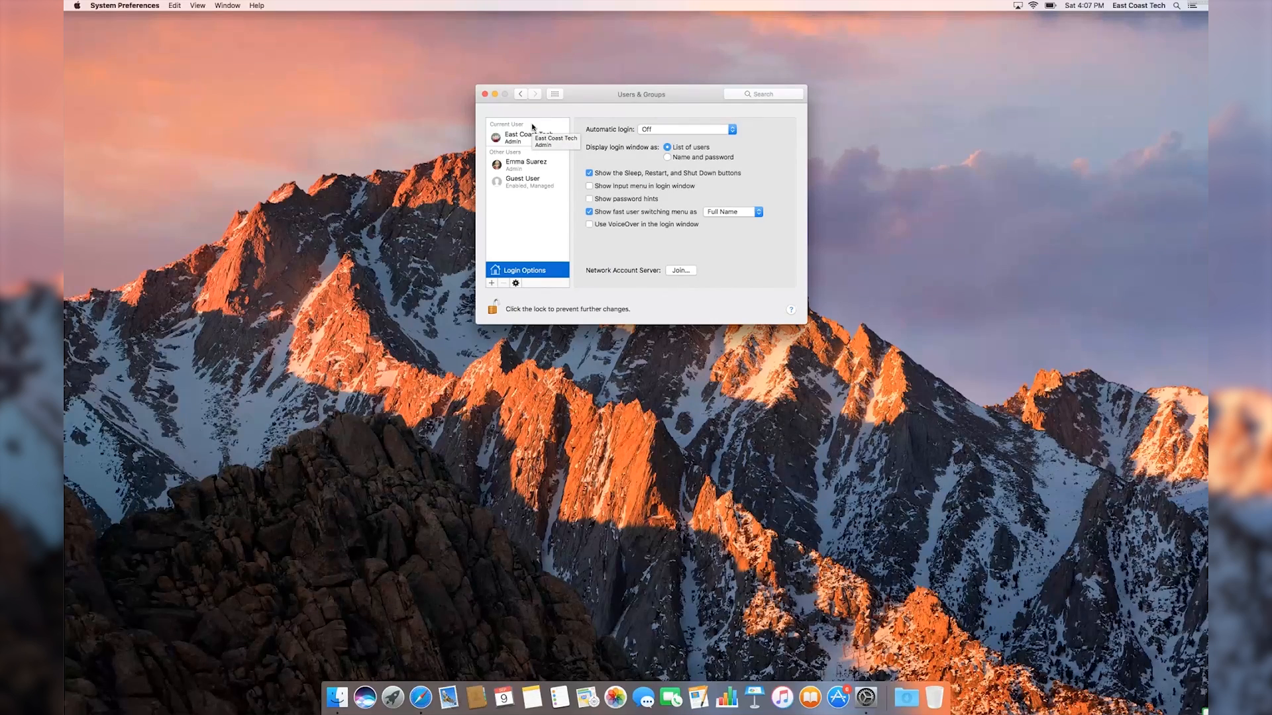
click(528, 137)
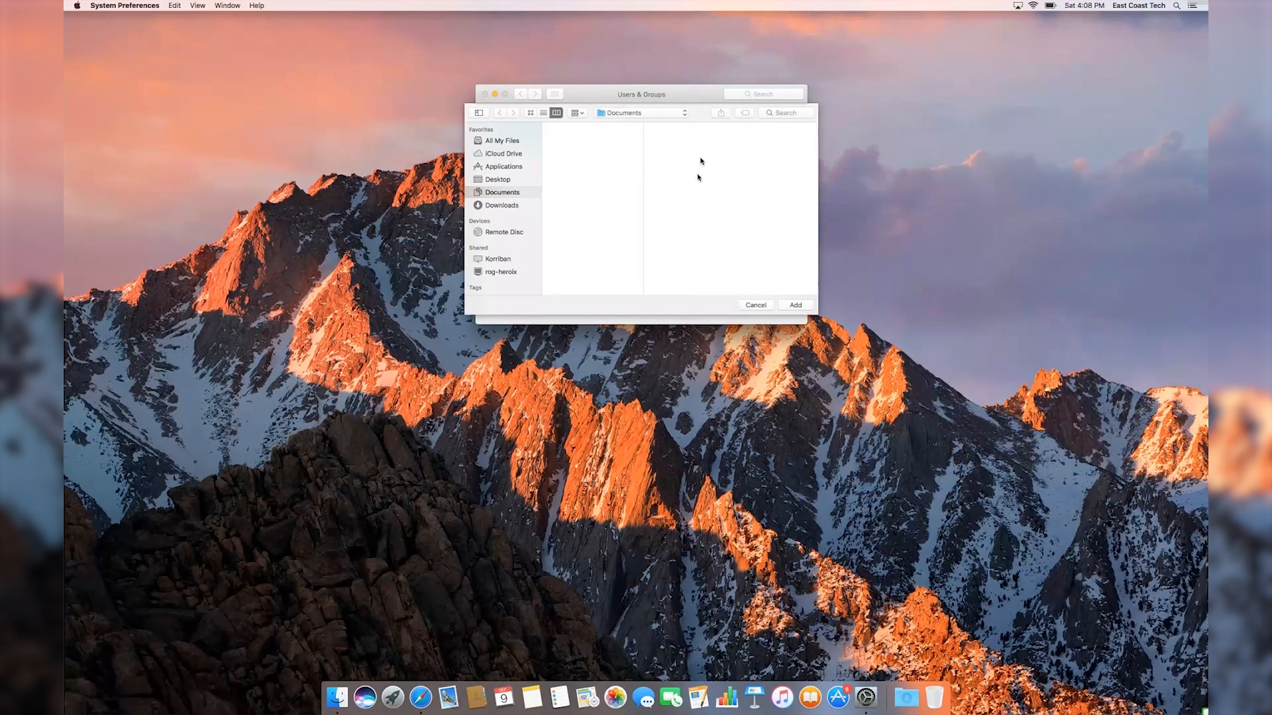
click(501, 166)
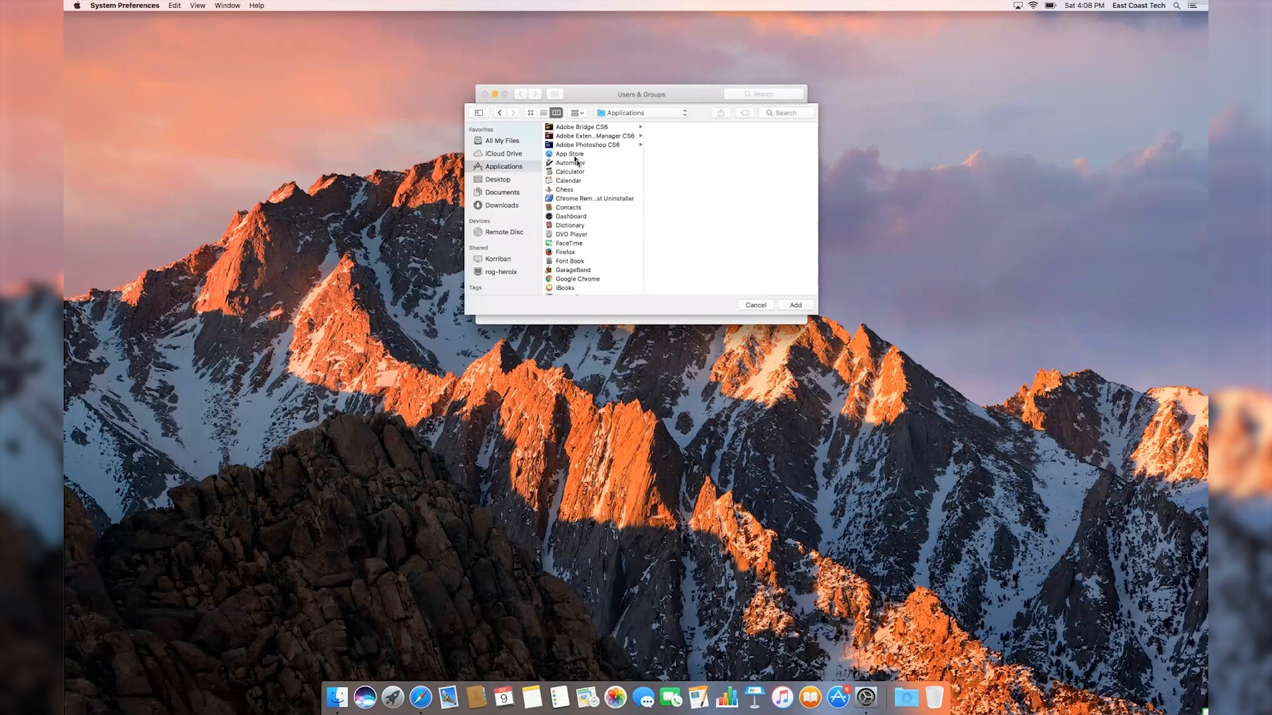
click(565, 167)
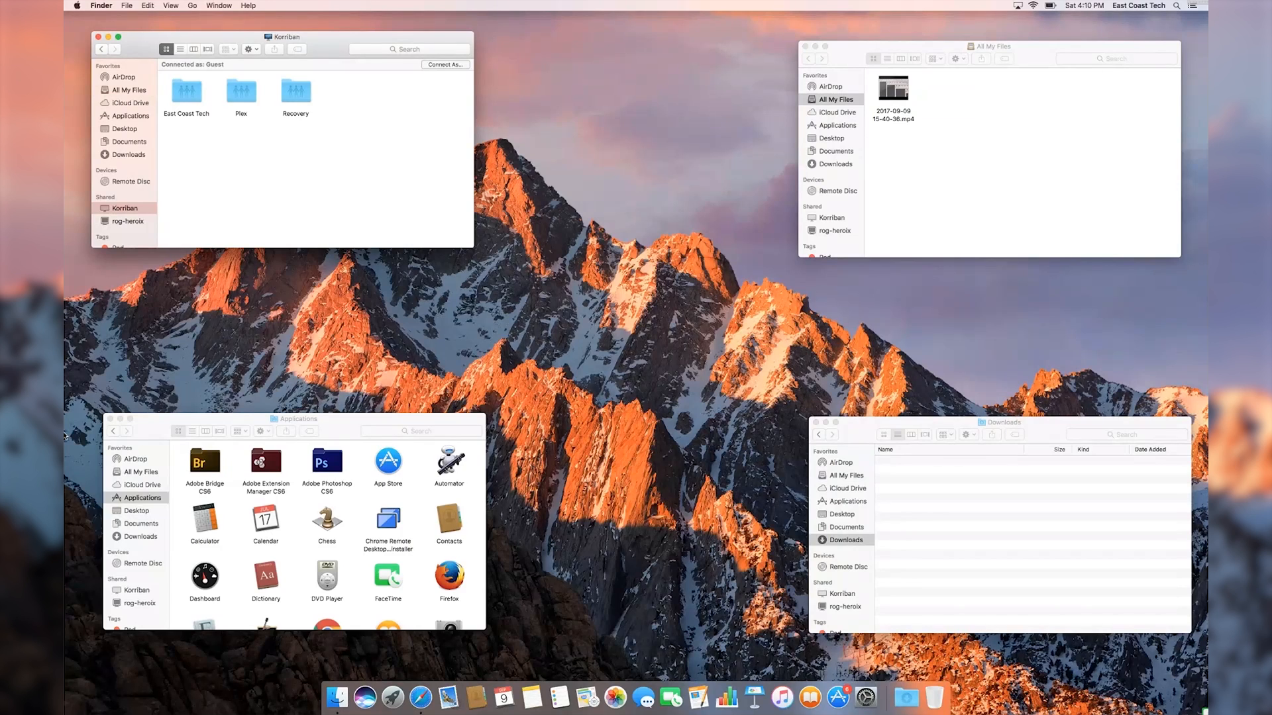
mouse_move(293, 166)
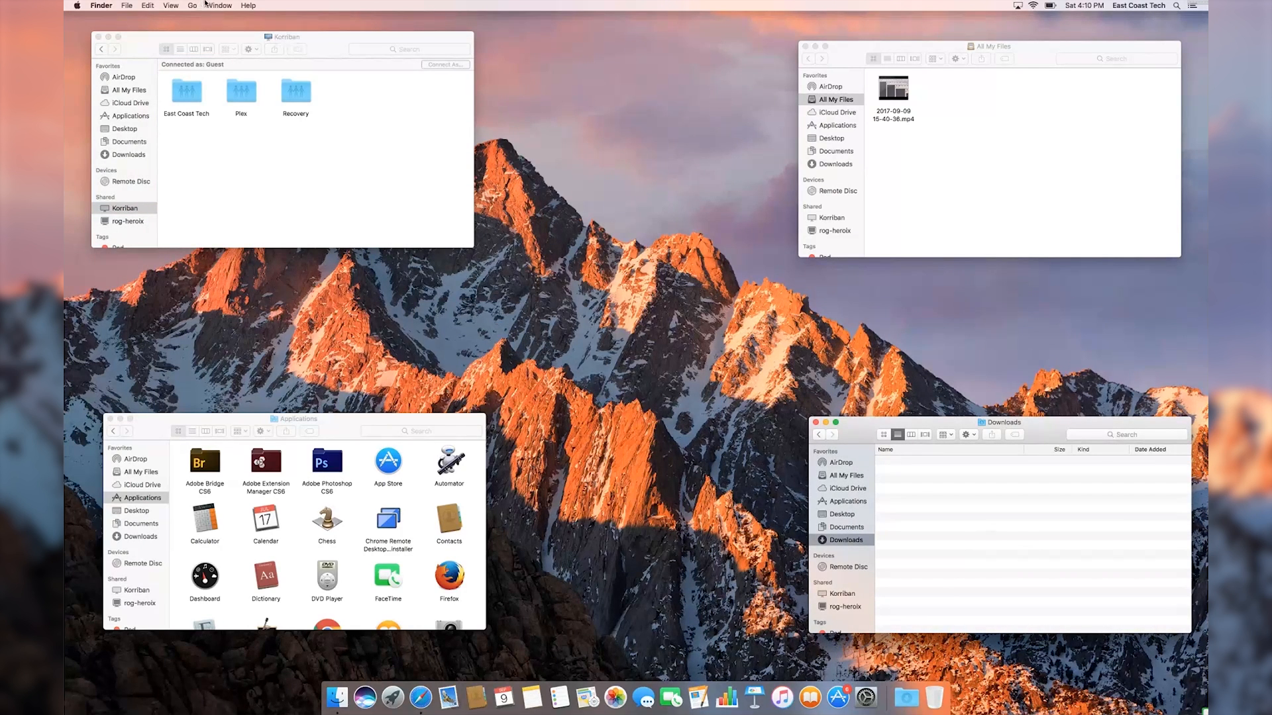
Step: Combine the four Finder windows into one tabbed window with Window > Merge All Windows
click(218, 4)
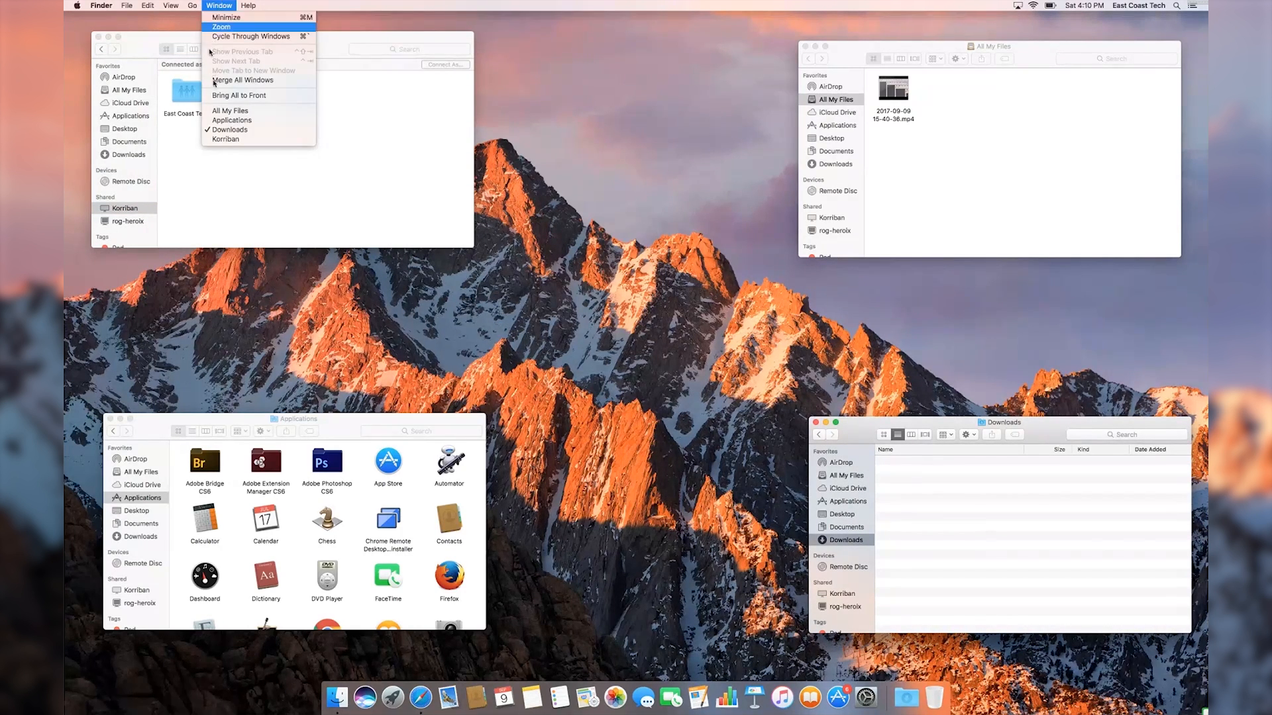
click(243, 80)
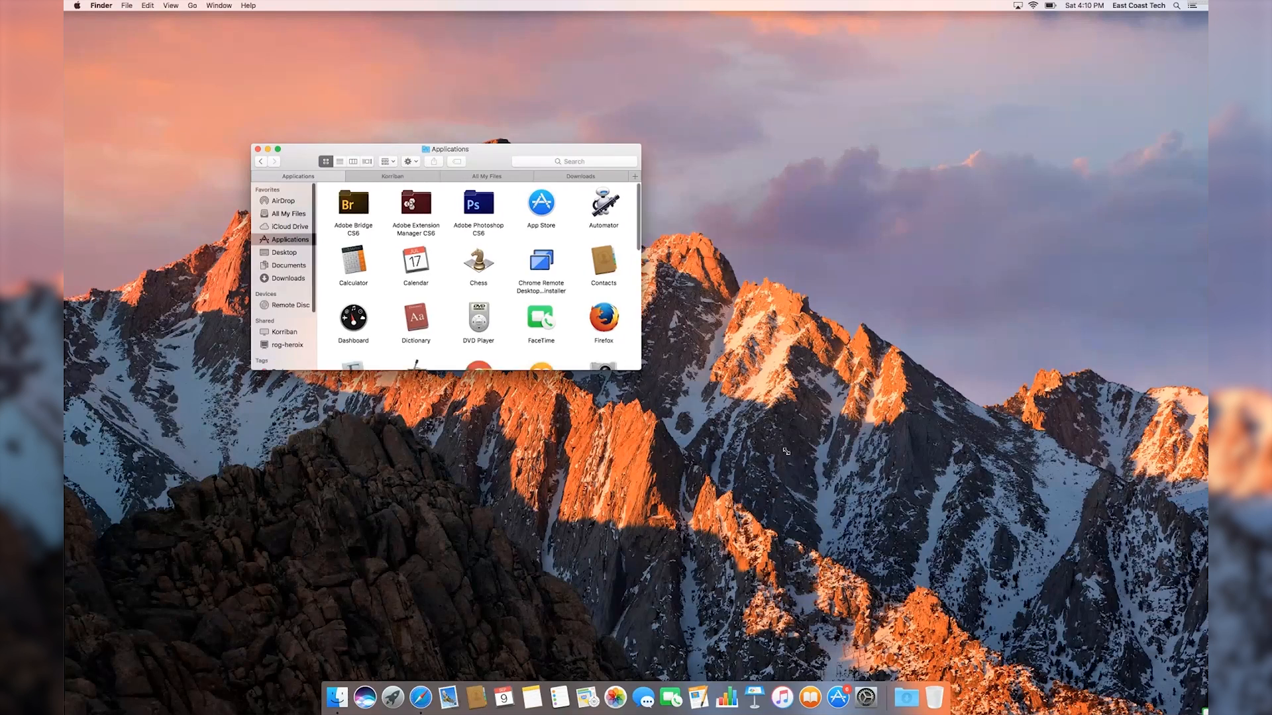
click(492, 177)
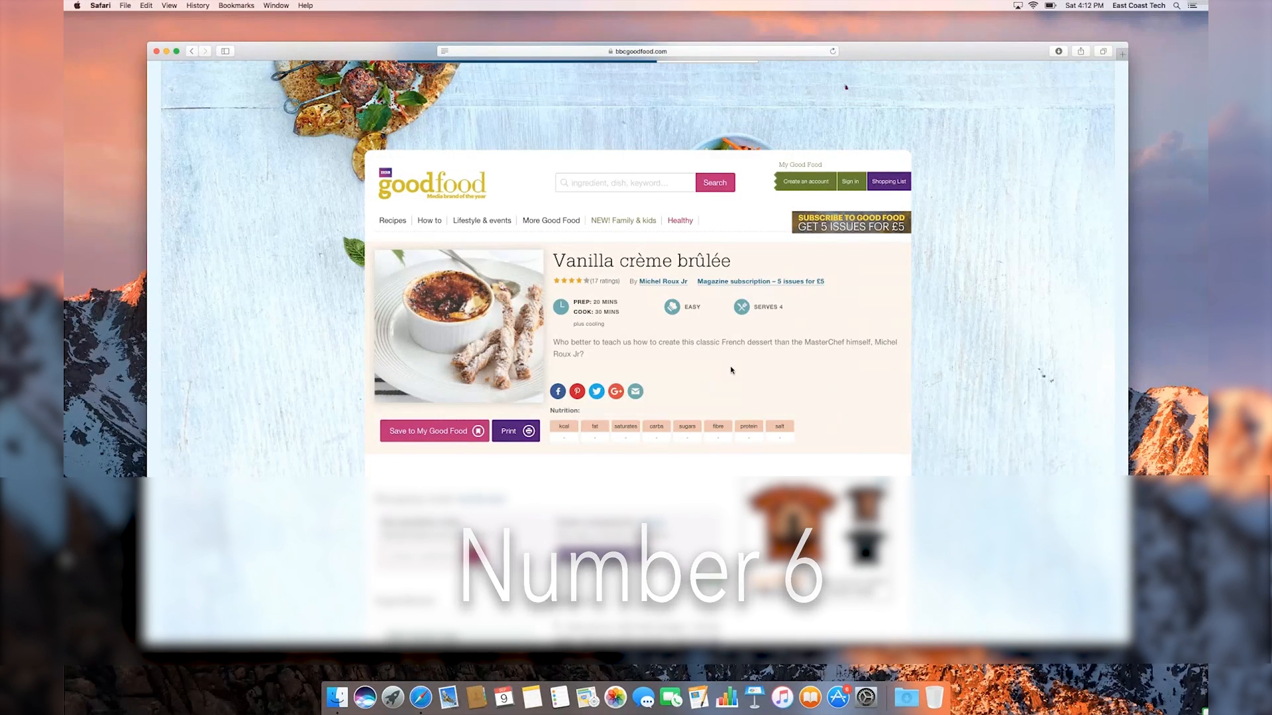
Step: Scroll the vanilla crème brûlée recipe down to the ingredient list
scroll(down, 3)
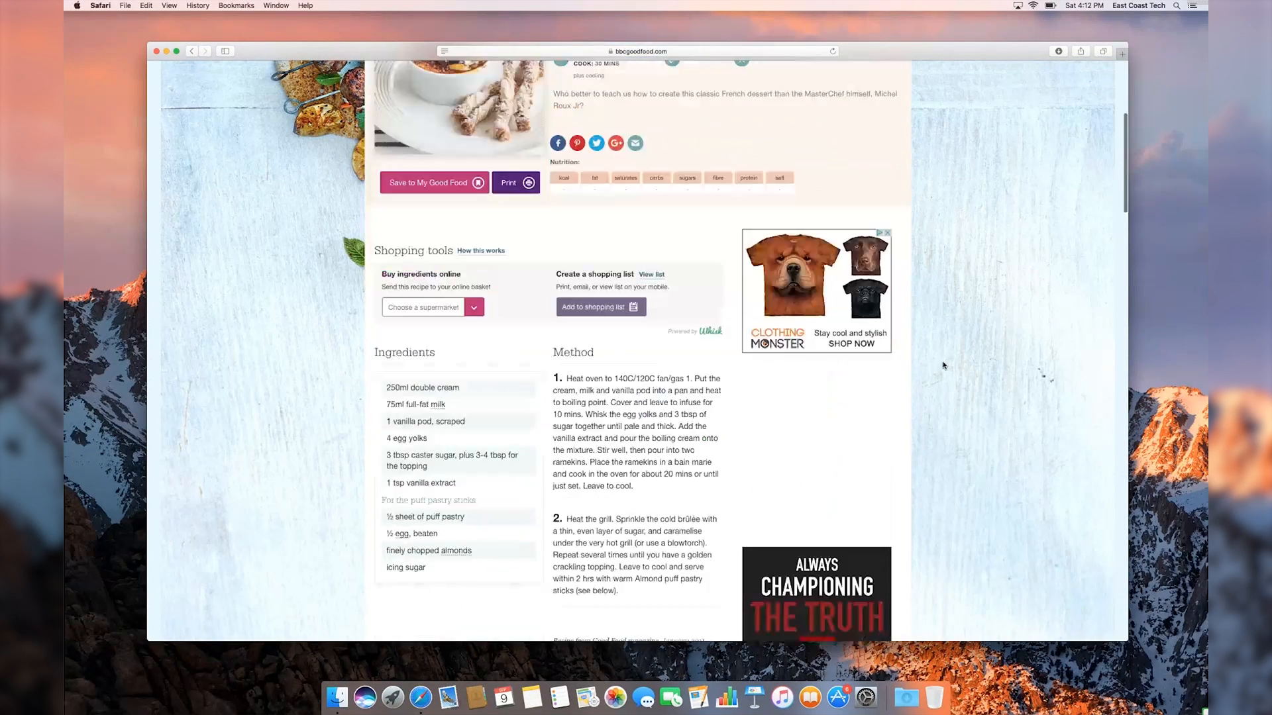
scroll(down, 3)
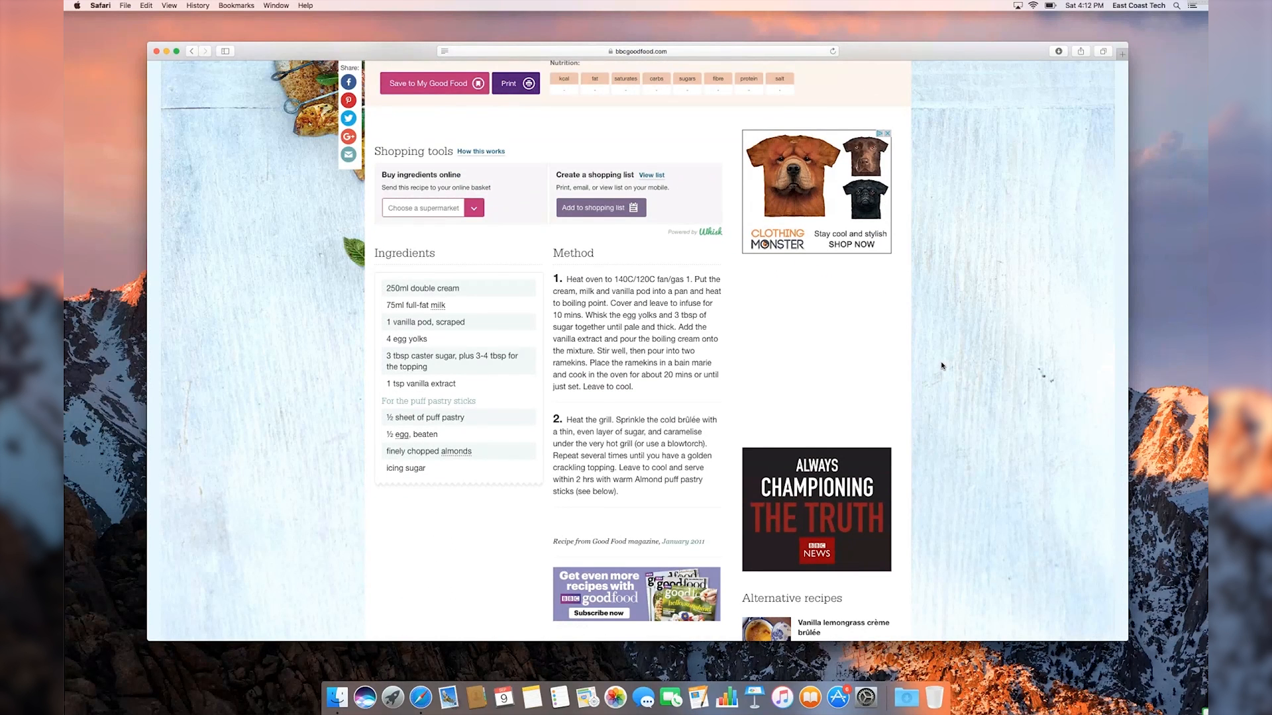
scroll(down, 3)
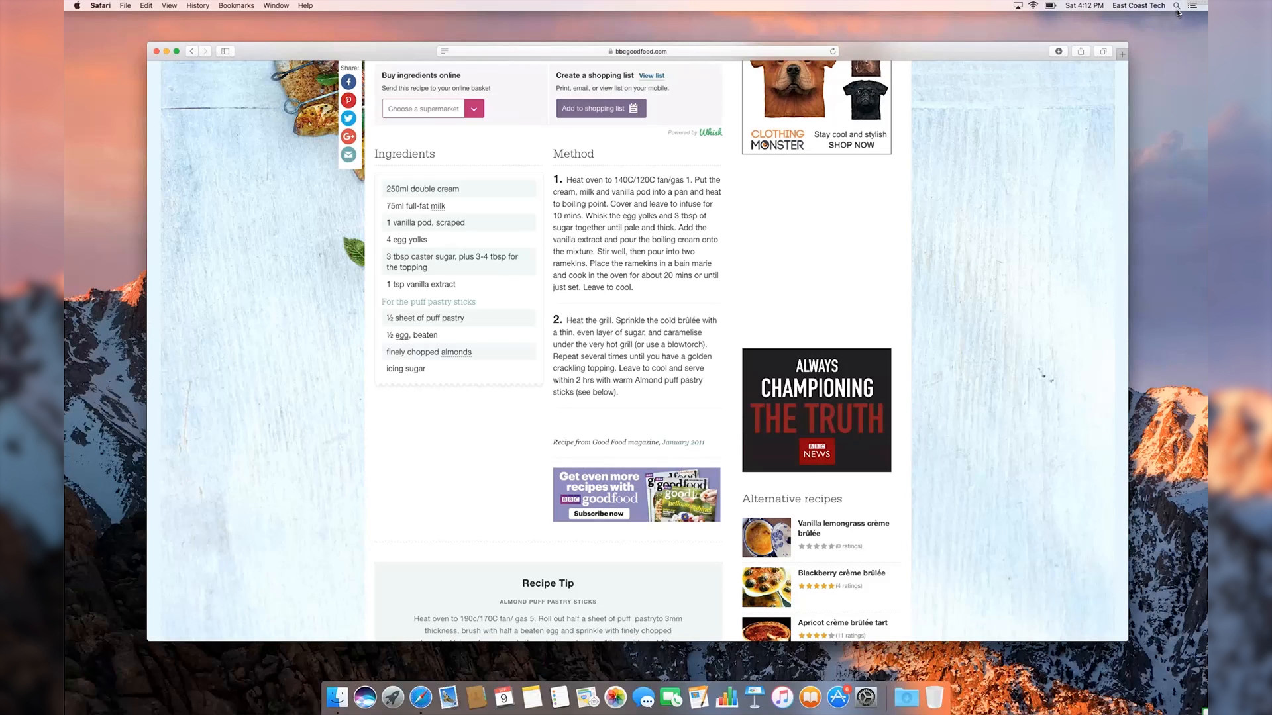
Step: Convert 250ml and then 75ml with Spotlight search
click(1175, 6)
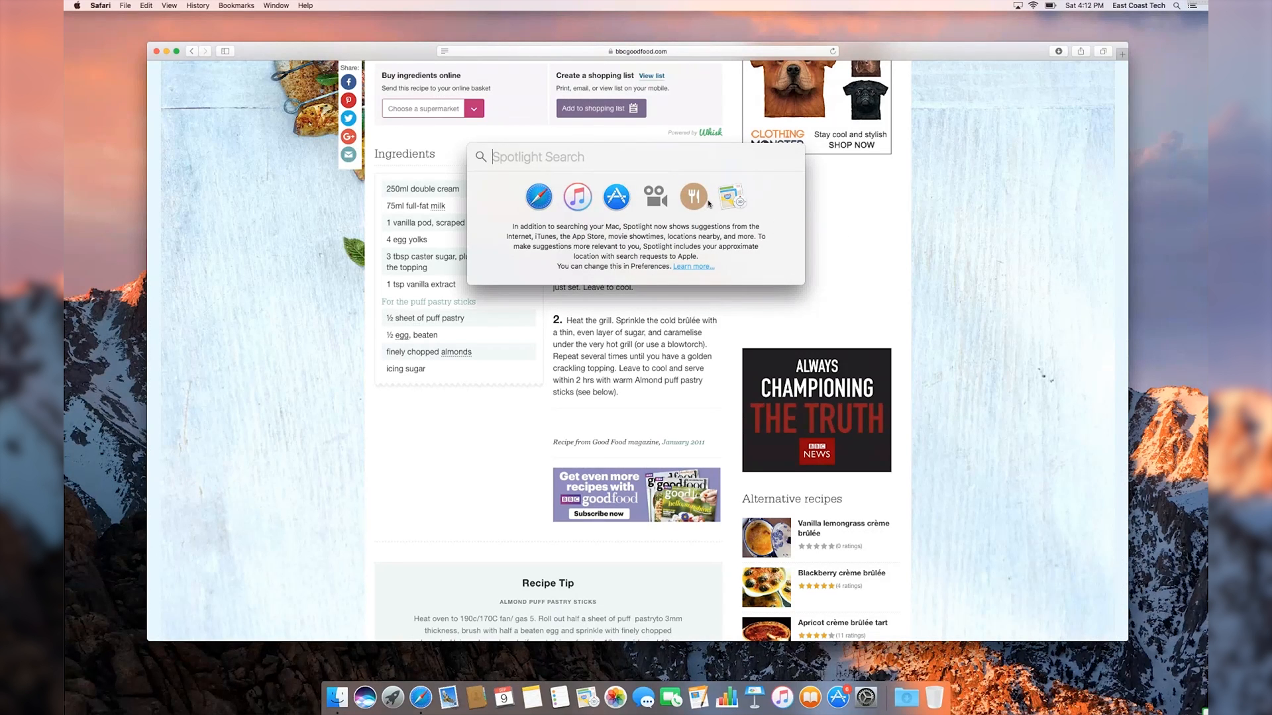
text(250ml)
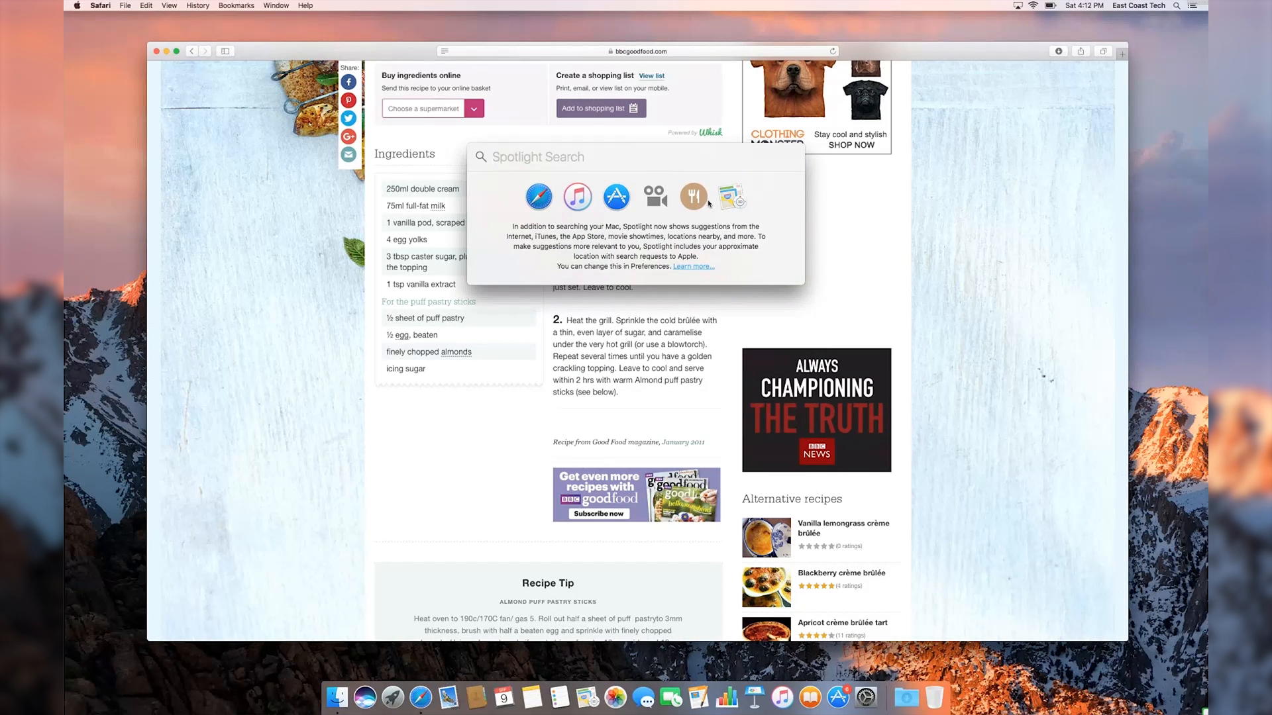
text(75ml)
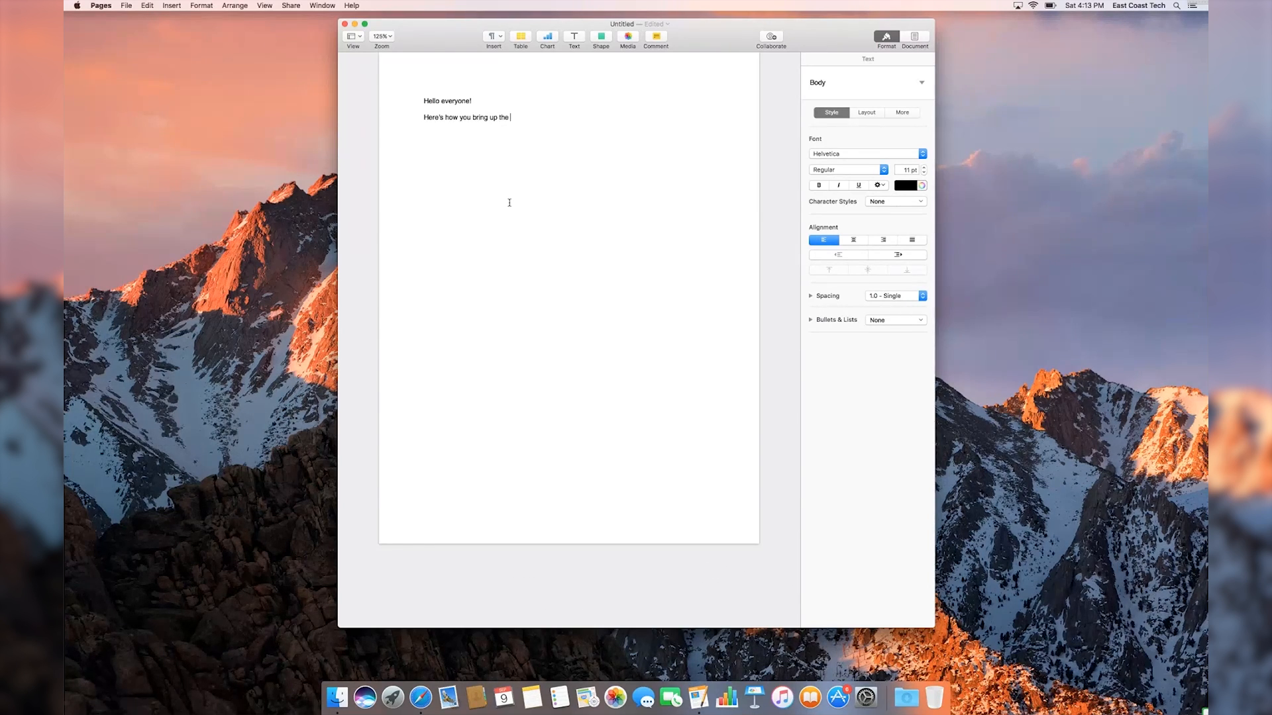
Step: Finish the line 'Here's how you bring up the' with 'emoji keyboard'
text(emoji keyboard)
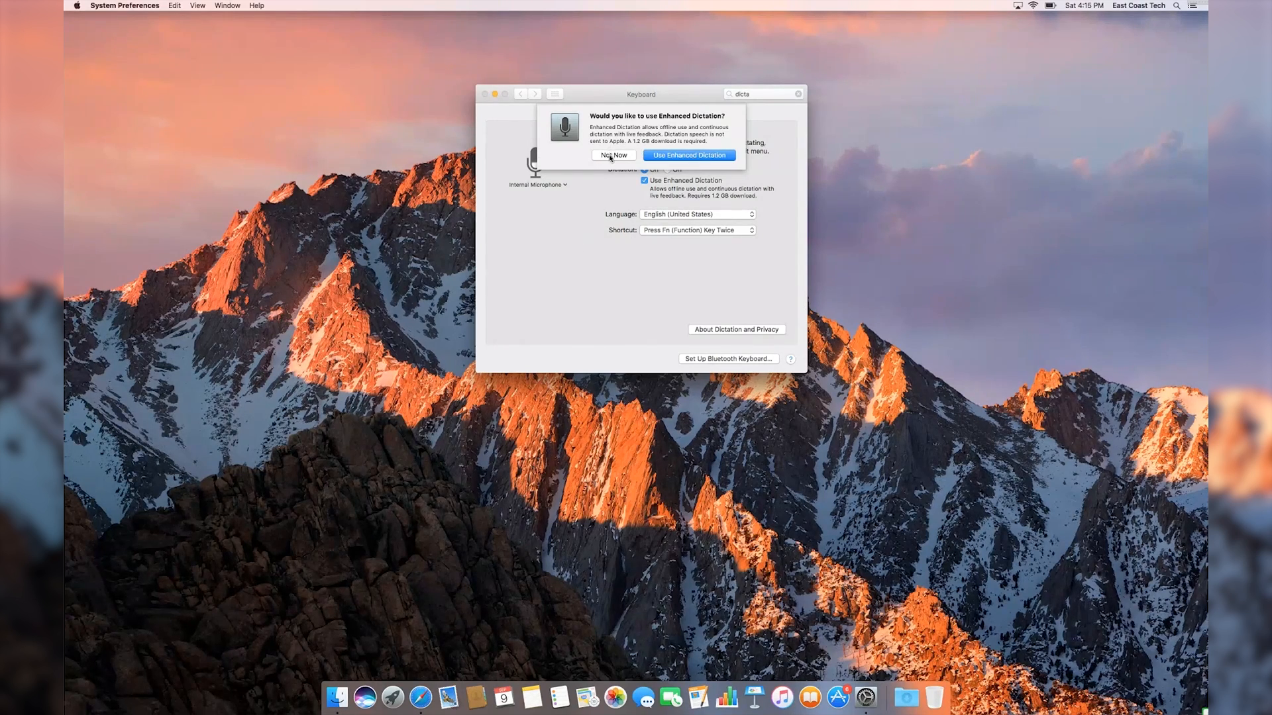
Step: Decline Enhanced Dictation with Not Now and confirm enabling standard dictation
click(614, 155)
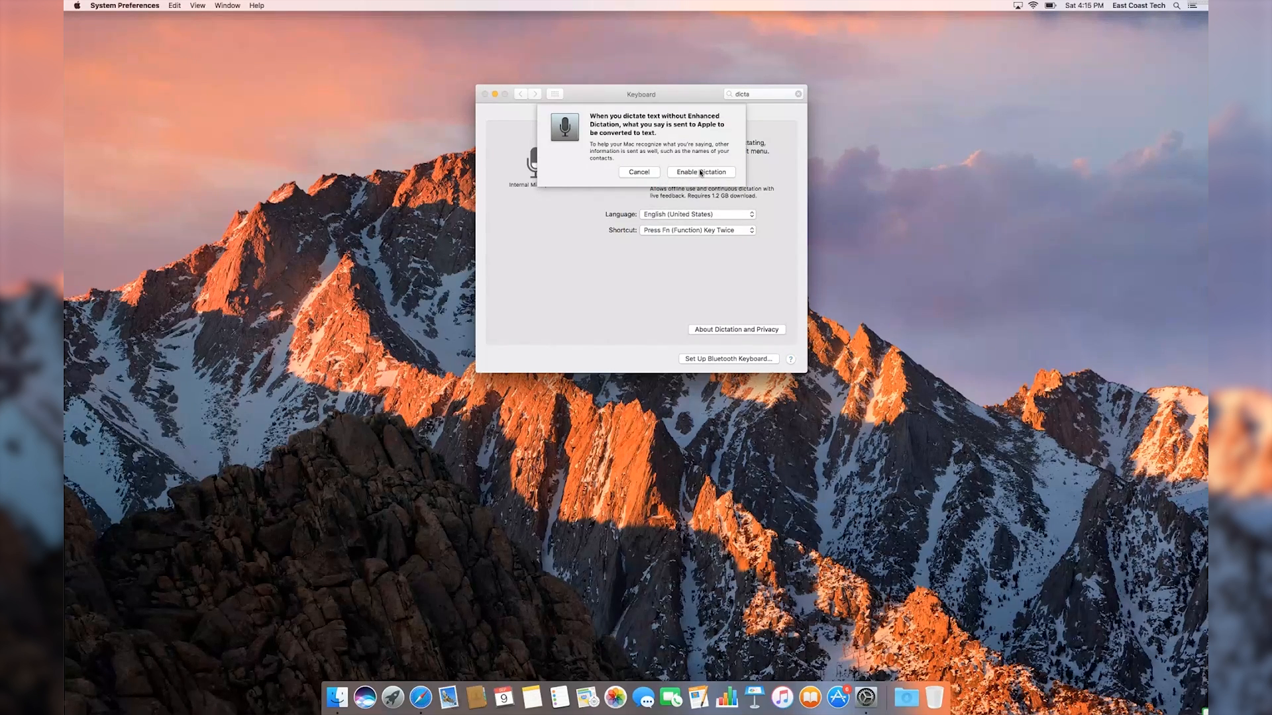
click(701, 172)
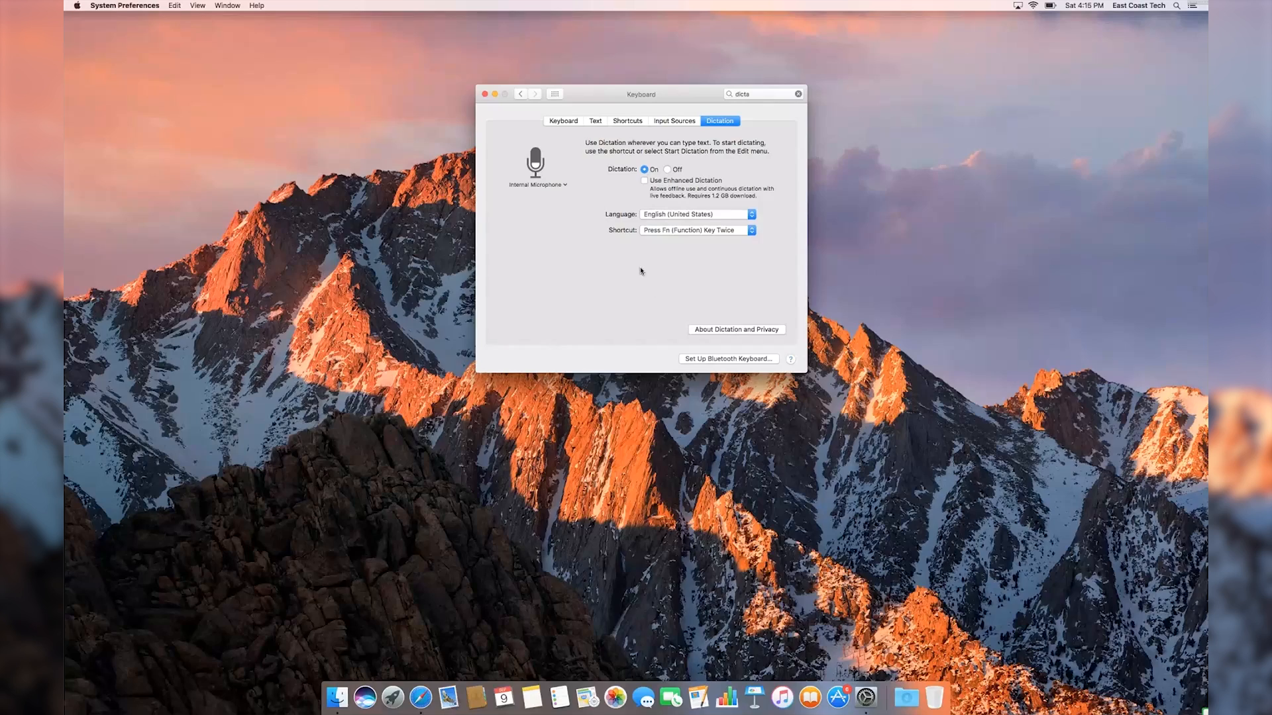
mouse_move(637, 332)
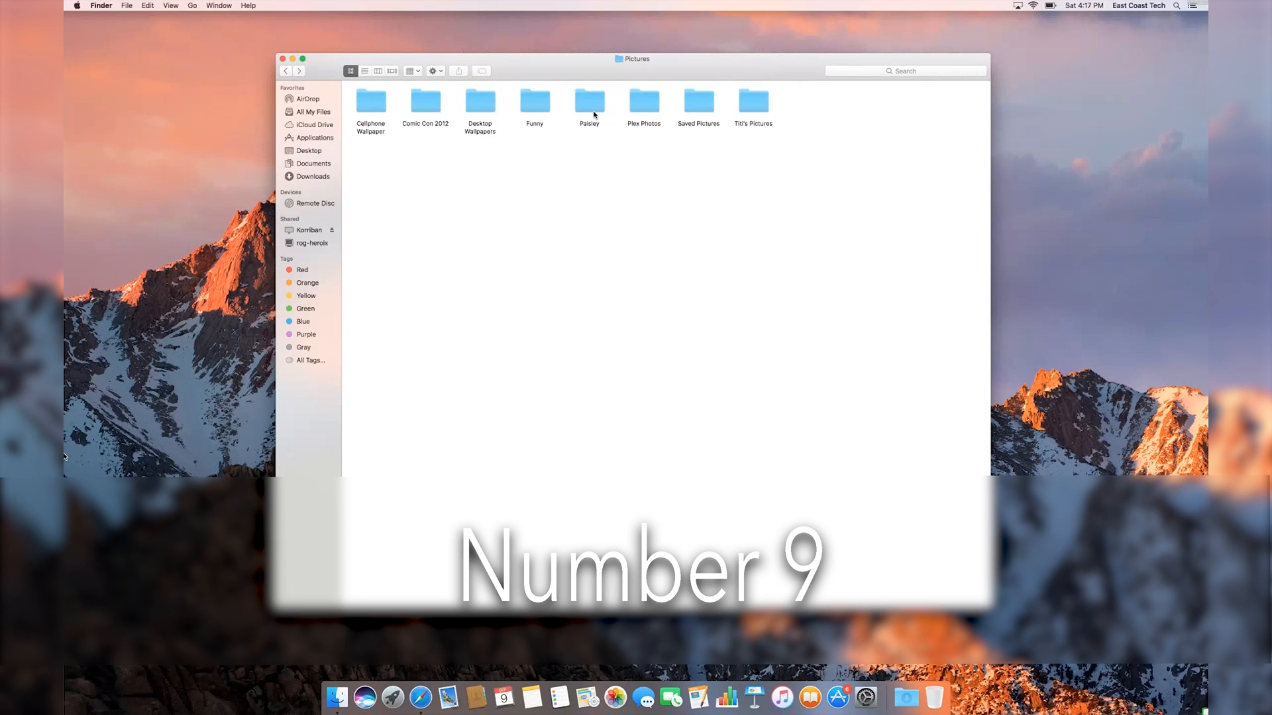
Step: Open the Paisley folder and select two photos for Quick Look previews
double_click(589, 101)
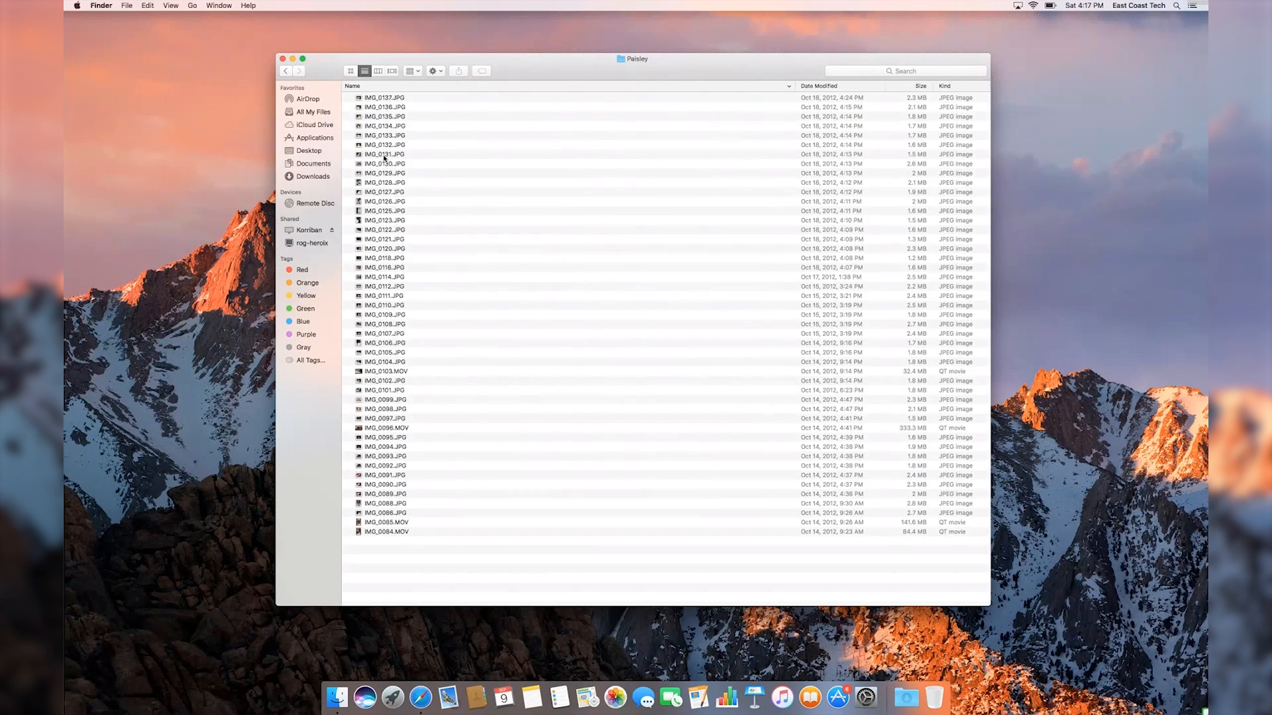
click(385, 98)
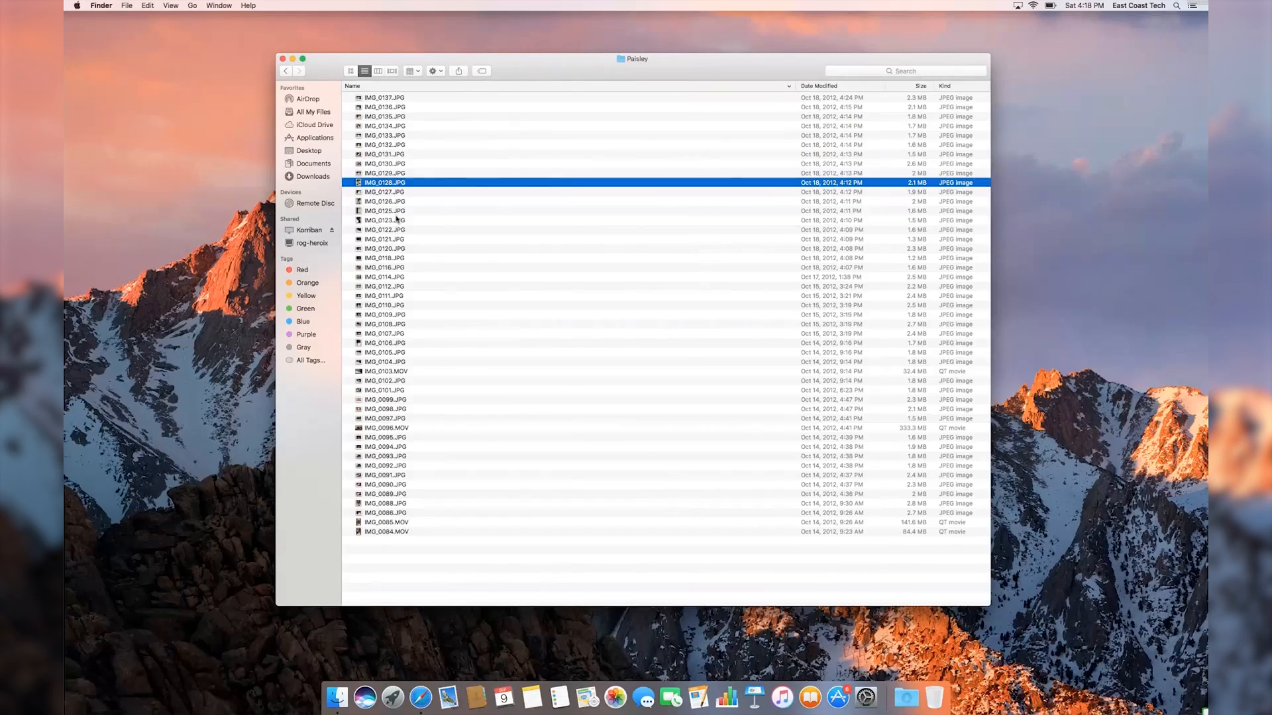
click(384, 219)
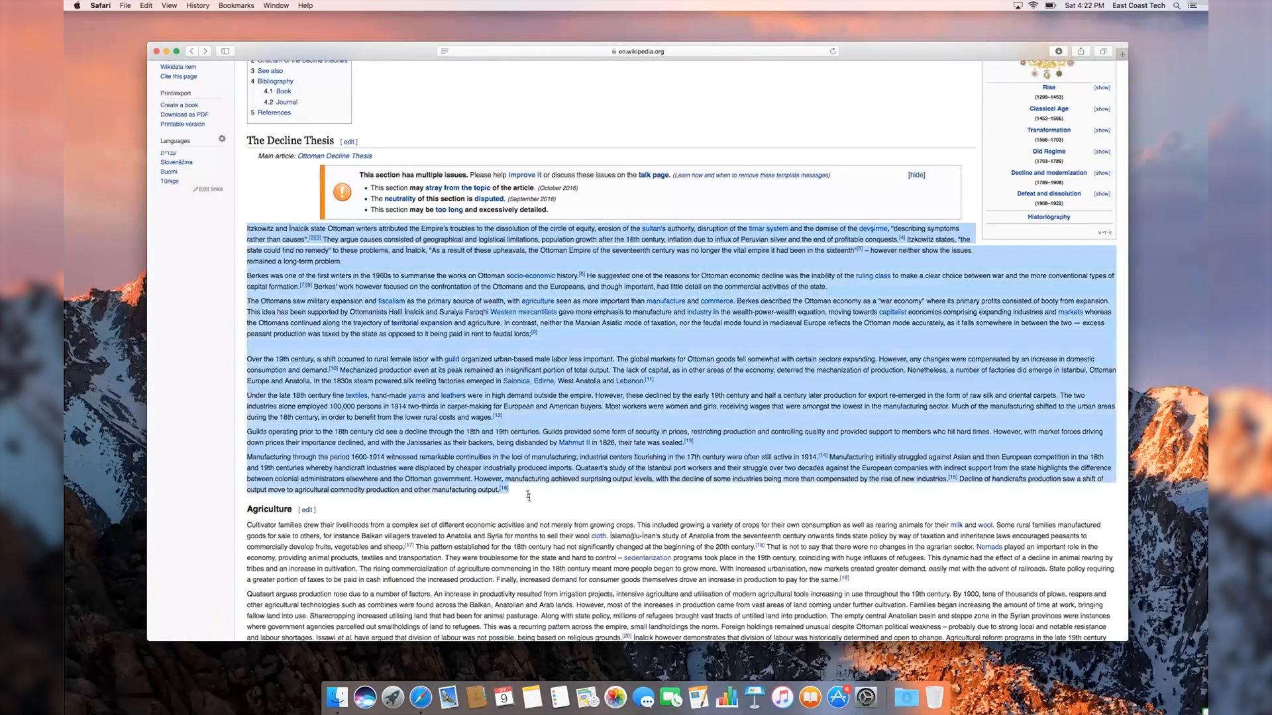
Step: Summarize the selected Decline Thesis text via Safari Services and center the Summary window
click(100, 6)
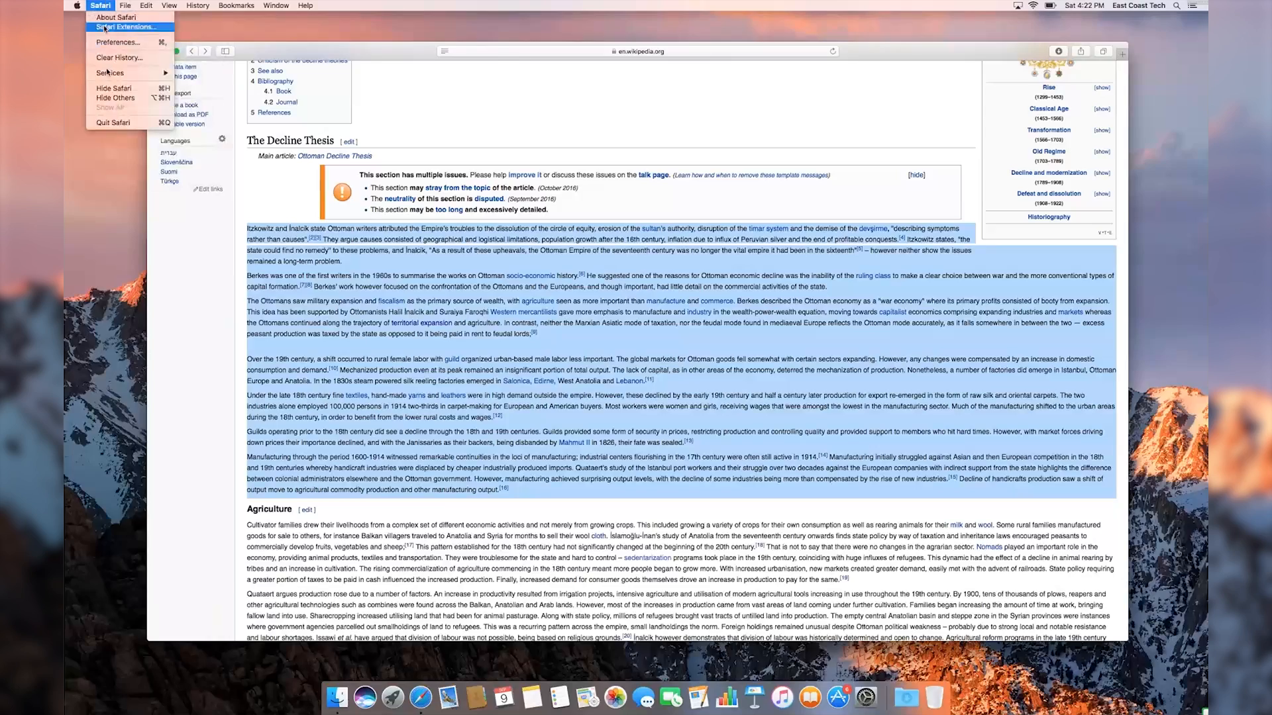
click(100, 6)
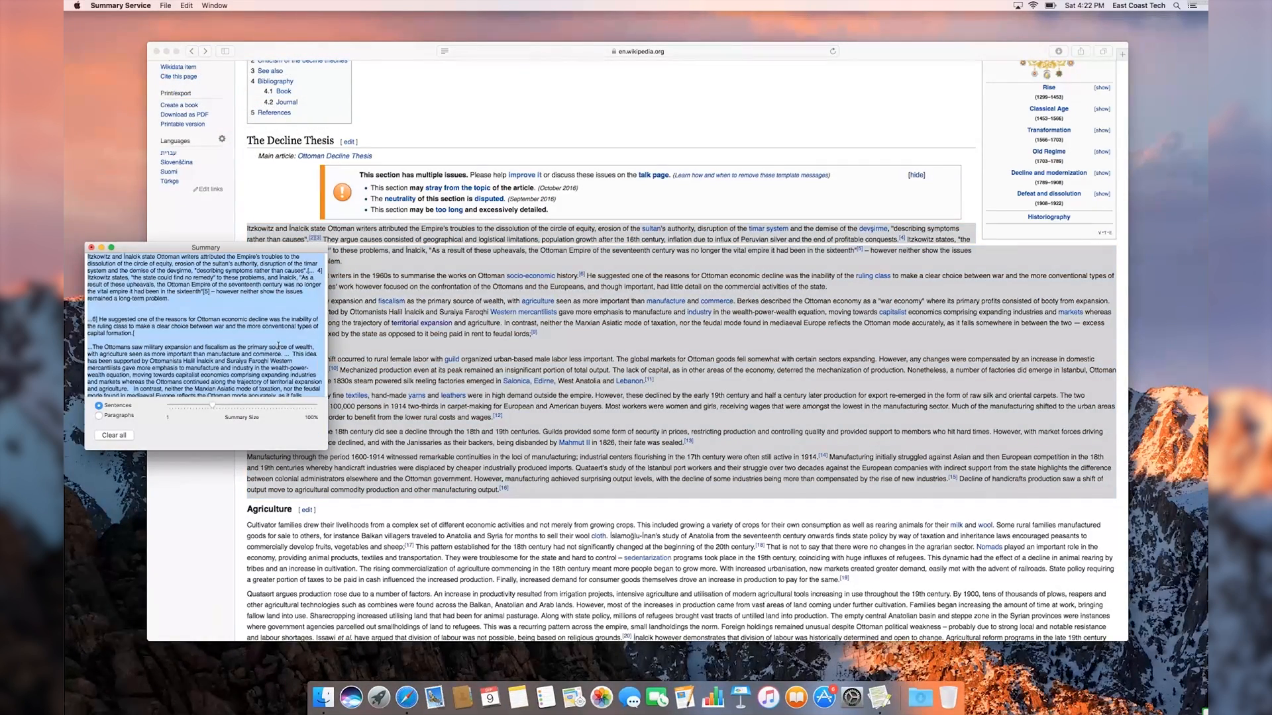
drag(205, 247, 588, 166)
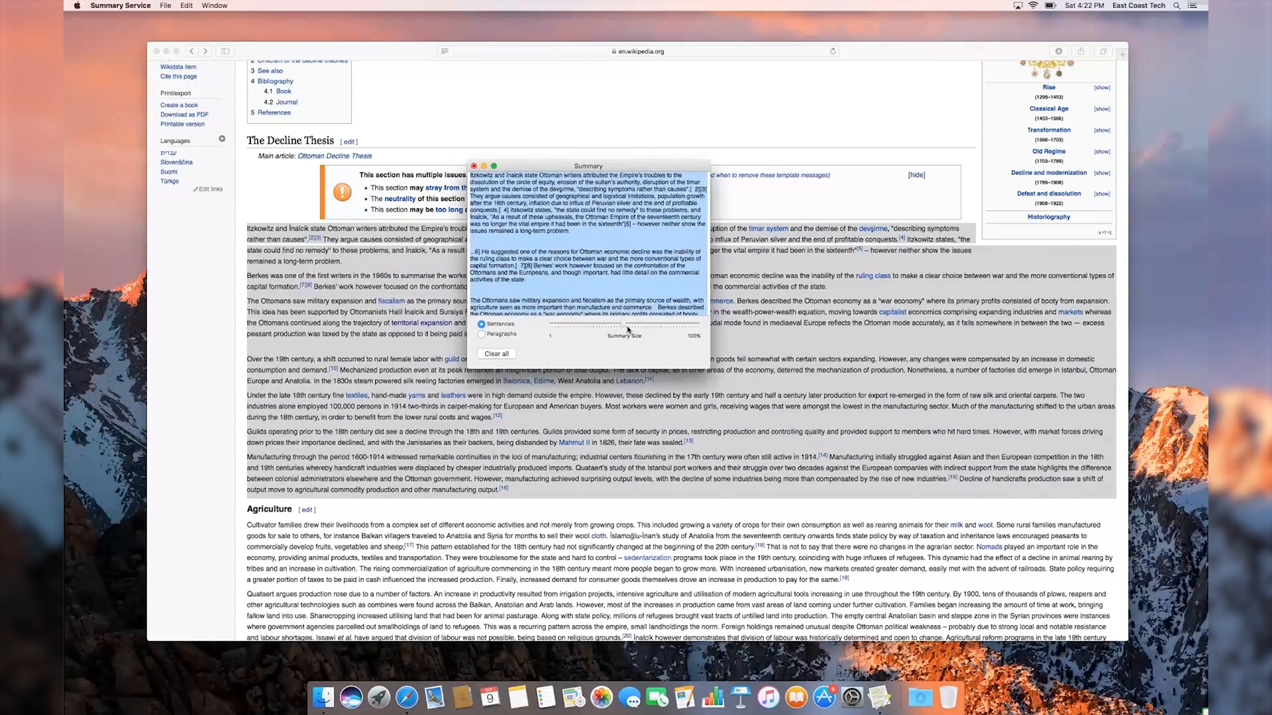